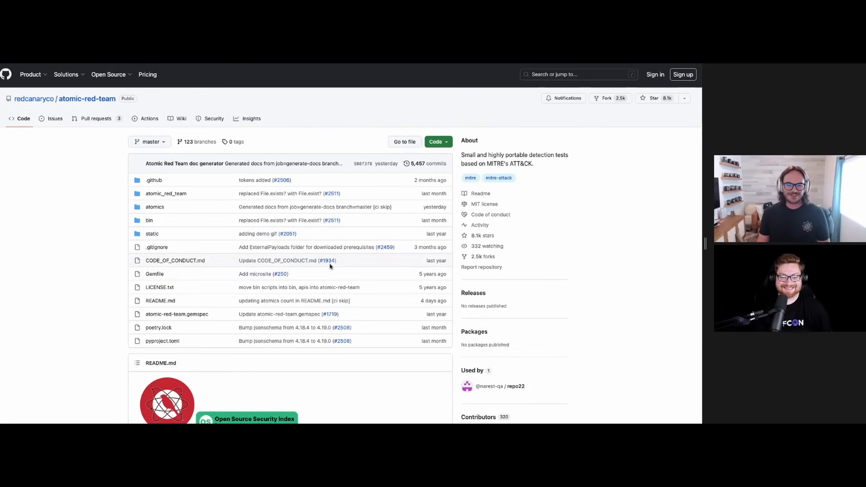
# Scroll through the bookish-happiness repository contents before picking a folder.
pyautogui.scroll(-3)
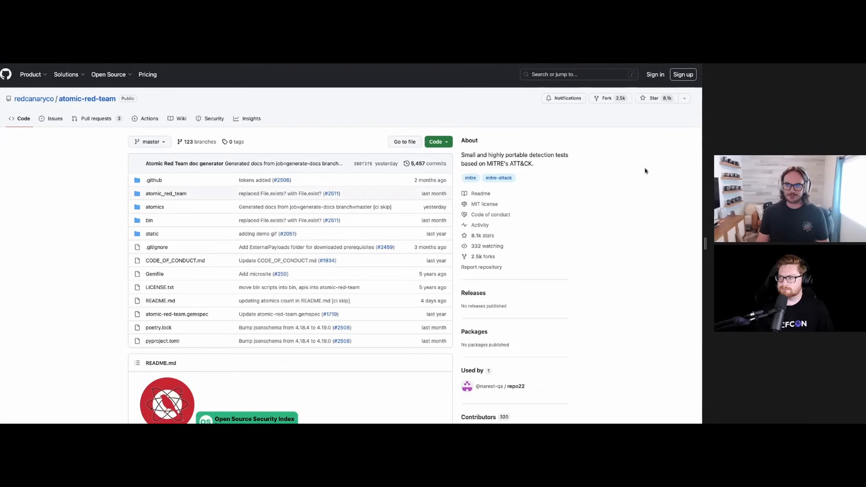
pyautogui.moveTo(635, 227)
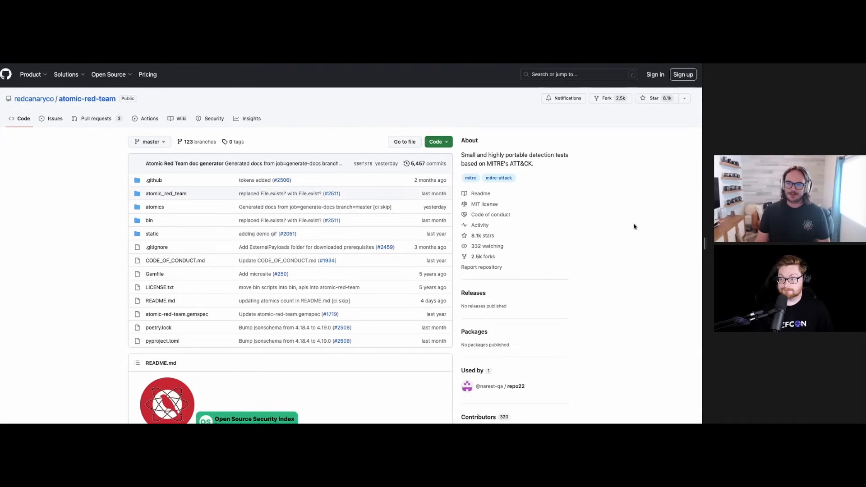
pyautogui.moveTo(382, 88)
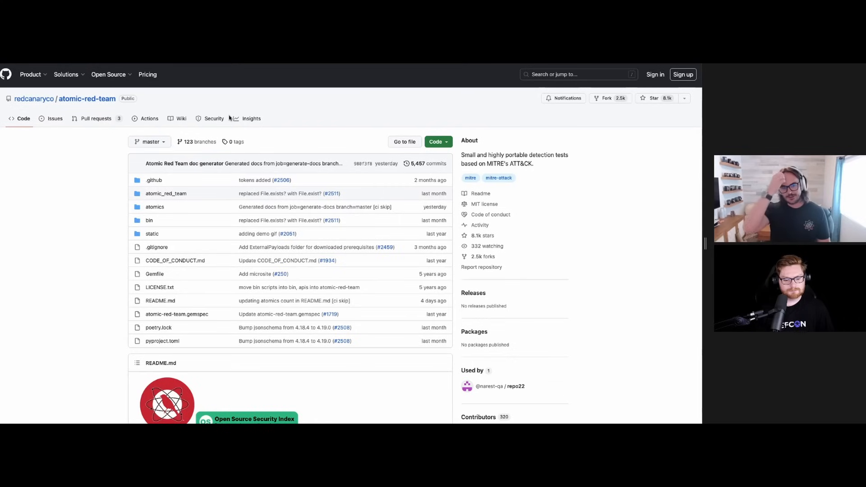
pyautogui.scroll(-3)
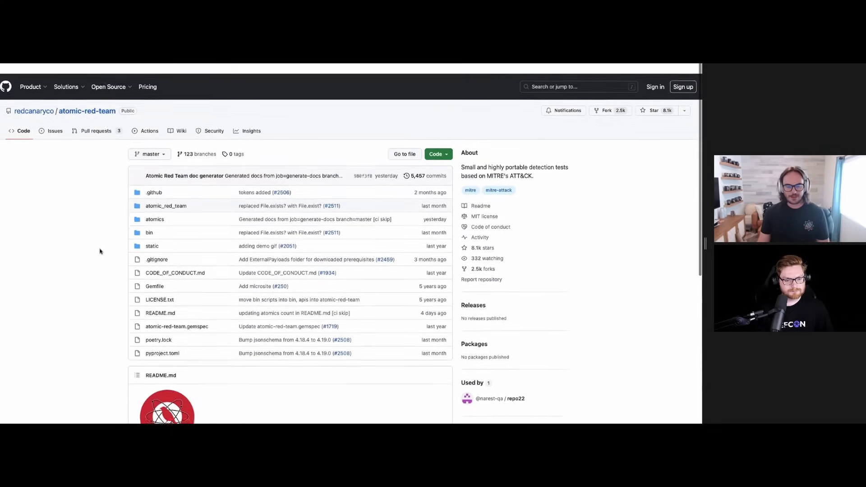
pyautogui.scroll(-3)
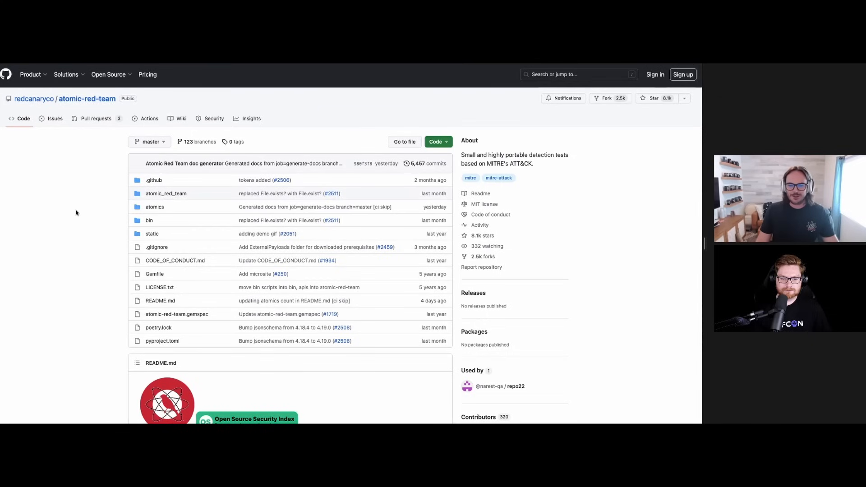
pyautogui.scroll(-3)
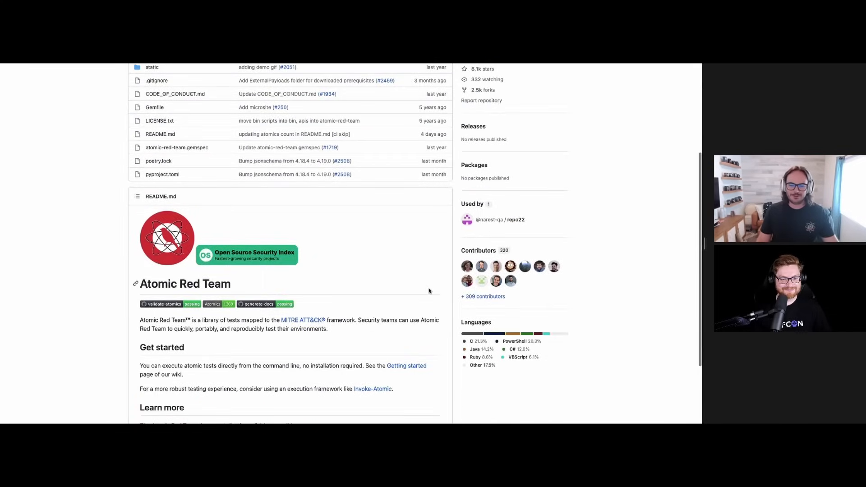
pyautogui.scroll(3)
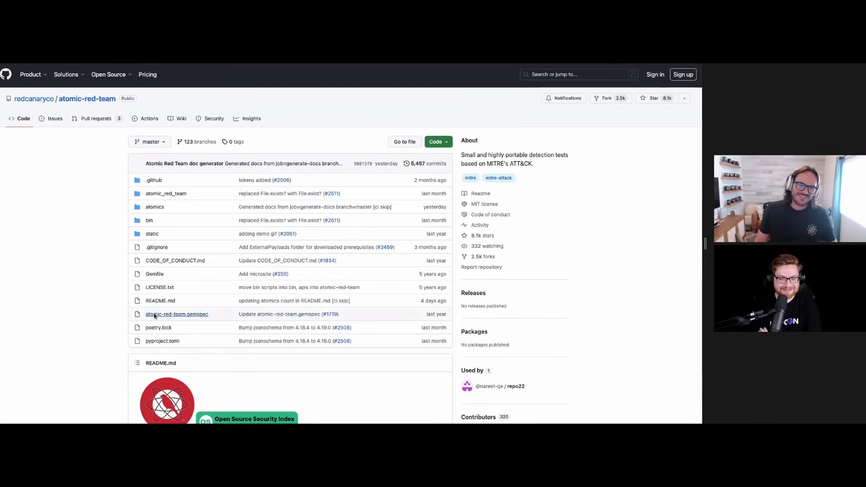
pyautogui.moveTo(98, 220)
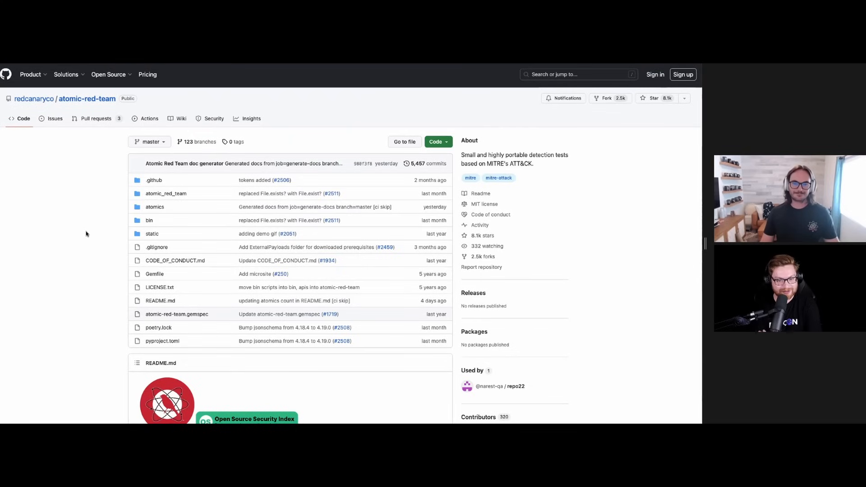
pyautogui.moveTo(77, 284)
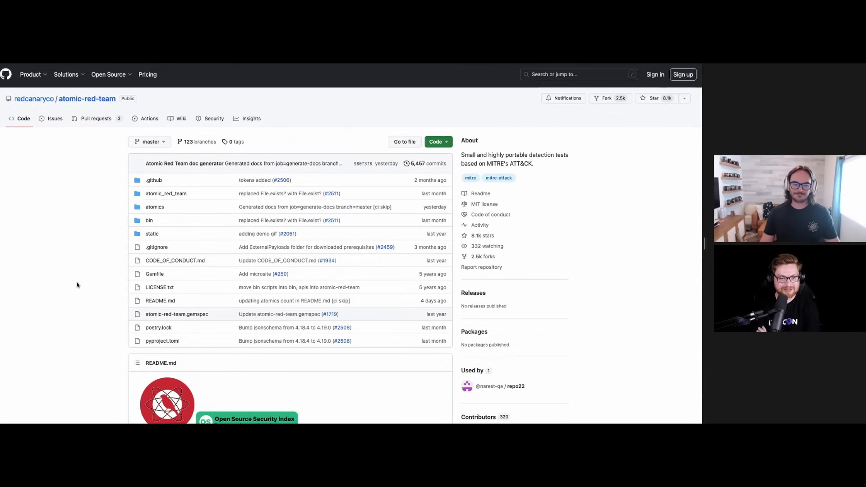
pyautogui.moveTo(72, 350)
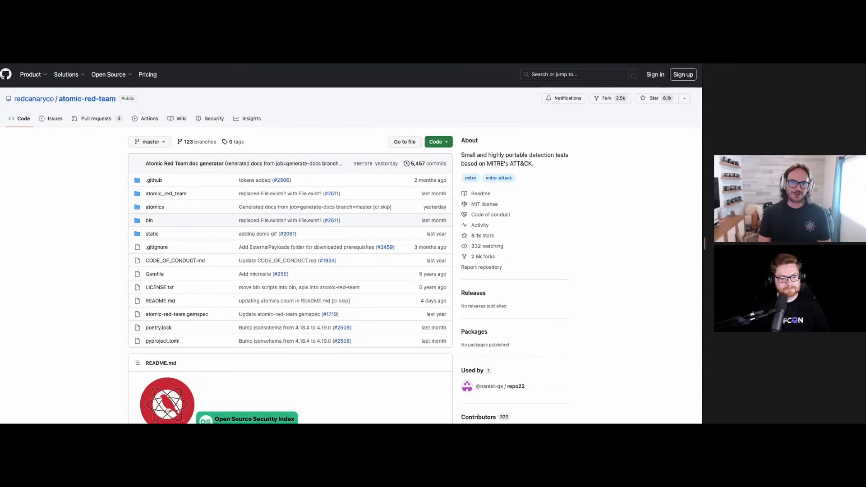
pyautogui.moveTo(417, 102)
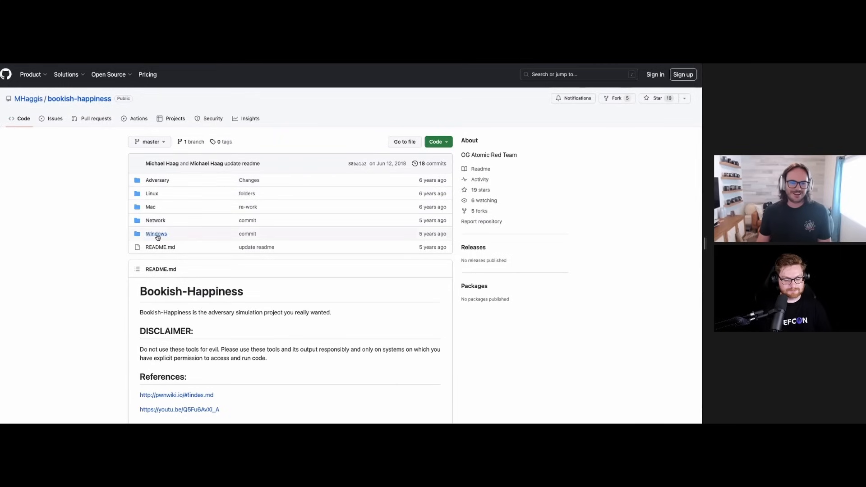
# Open the Windows attack-notes folder and read down the Live off the Land guide.
pyautogui.click(156, 232)
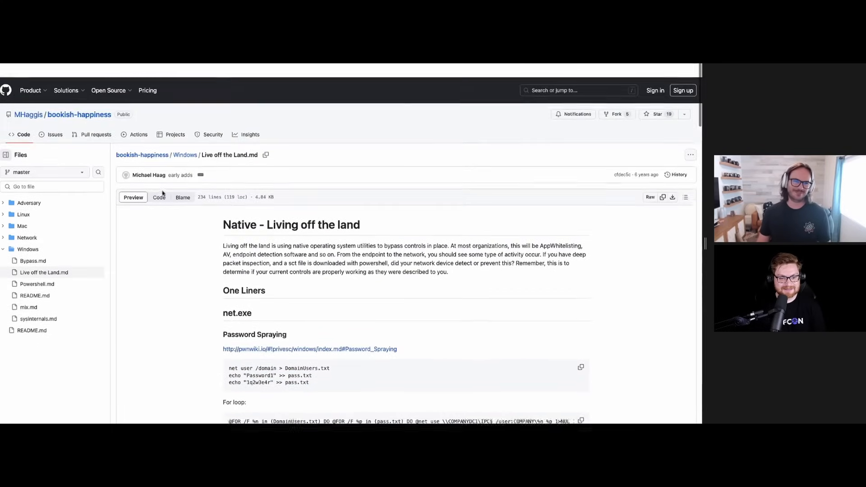
pyautogui.scroll(-3)
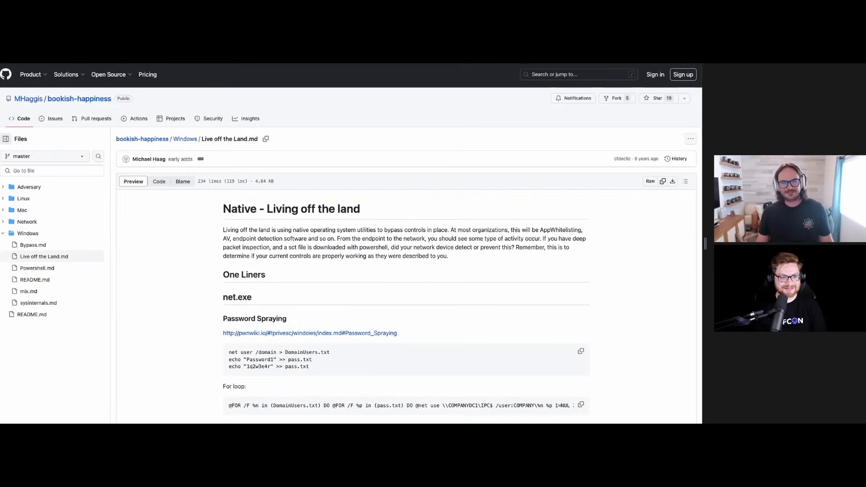
pyautogui.scroll(-3)
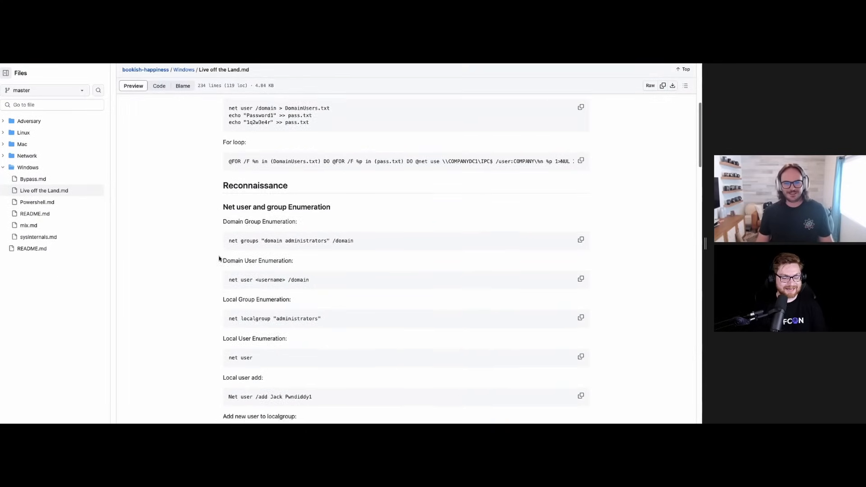
pyautogui.scroll(-3)
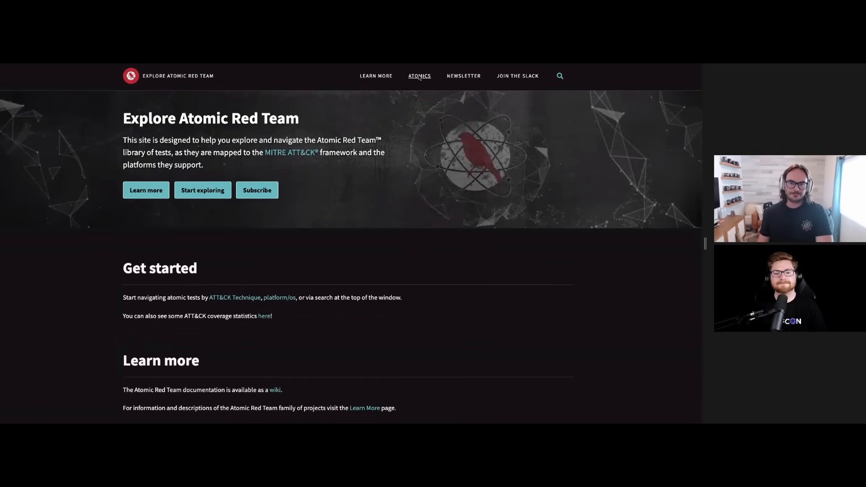
# List the atomic techniques and filter them to the containers platform.
pyautogui.click(420, 76)
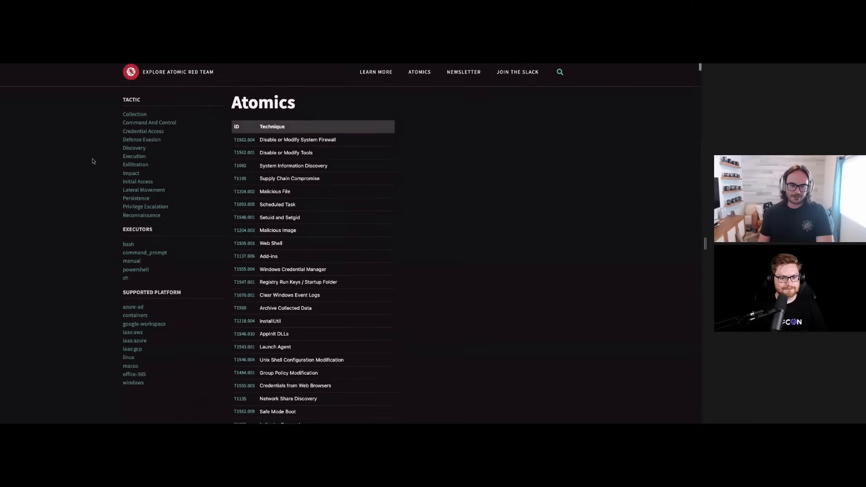
pyautogui.scroll(-3)
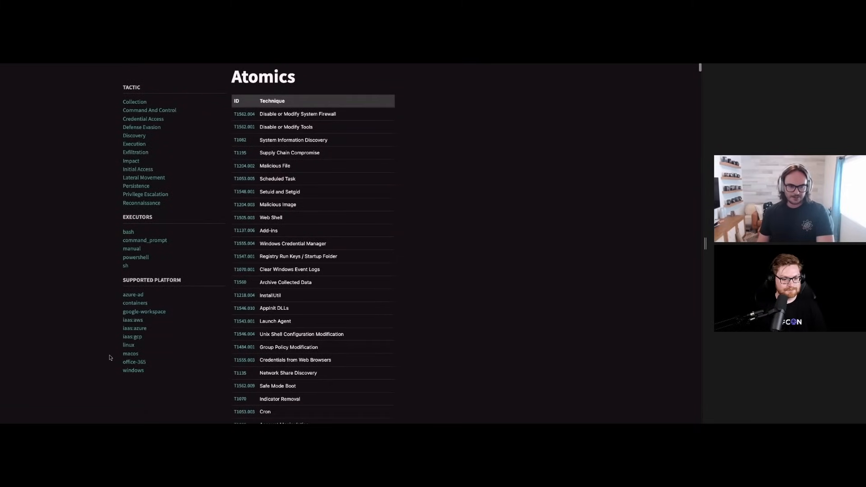
pyautogui.moveTo(86, 249)
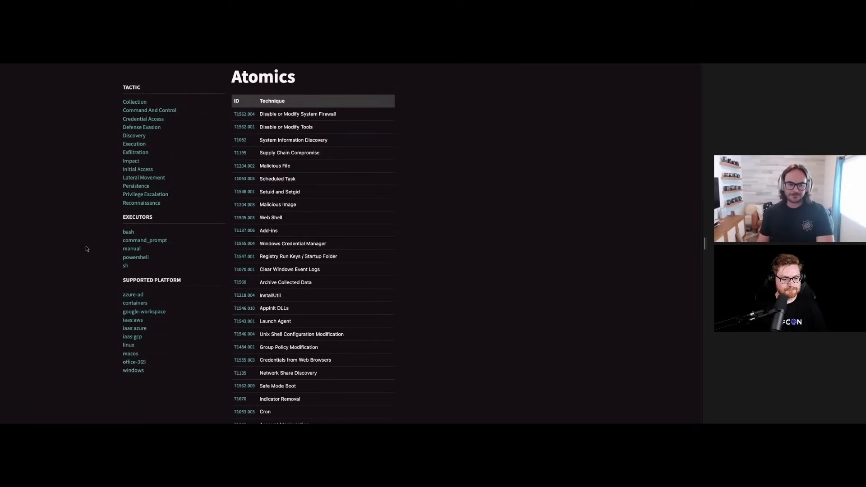
pyautogui.scroll(-3)
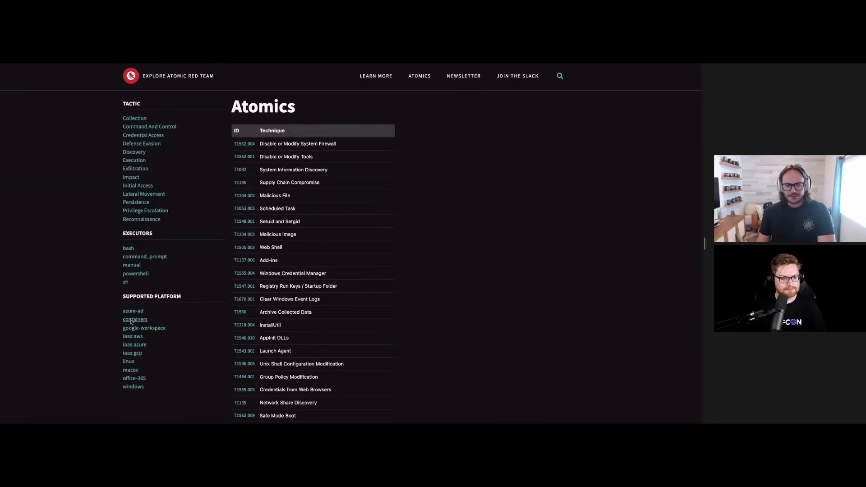
pyautogui.click(134, 319)
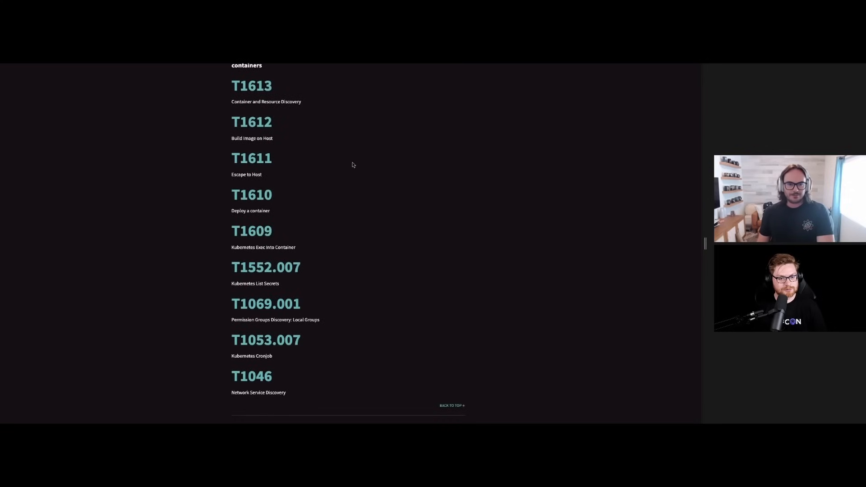
# Open T1613 Container and Resource Discovery and scroll to its attack commands.
pyautogui.click(251, 86)
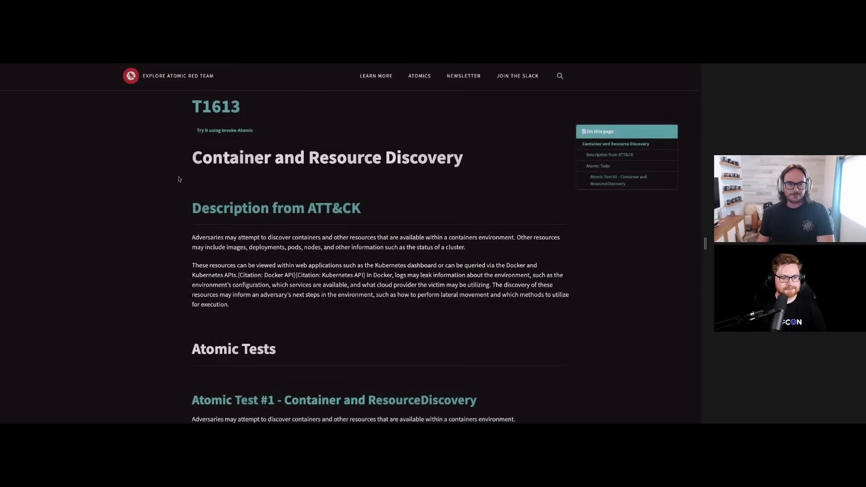
pyautogui.scroll(-3)
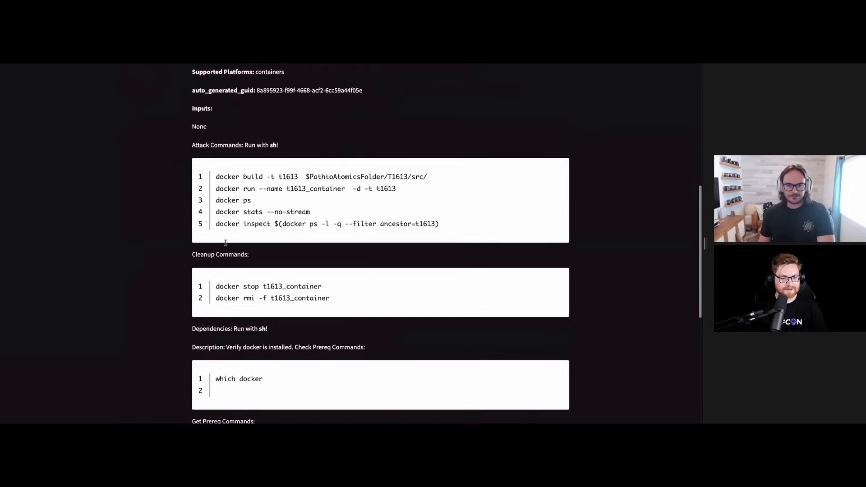
pyautogui.scroll(-3)
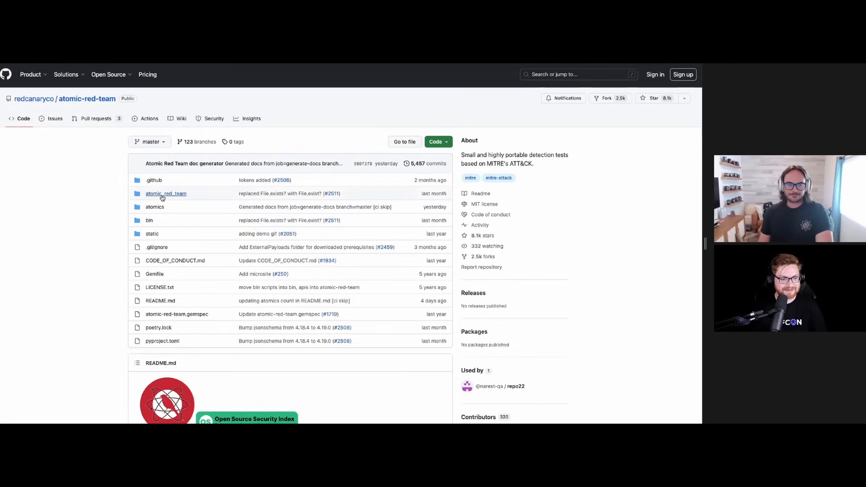
# Peek into the atomics folder, then return to the atomic-red-team repository home.
pyautogui.click(154, 207)
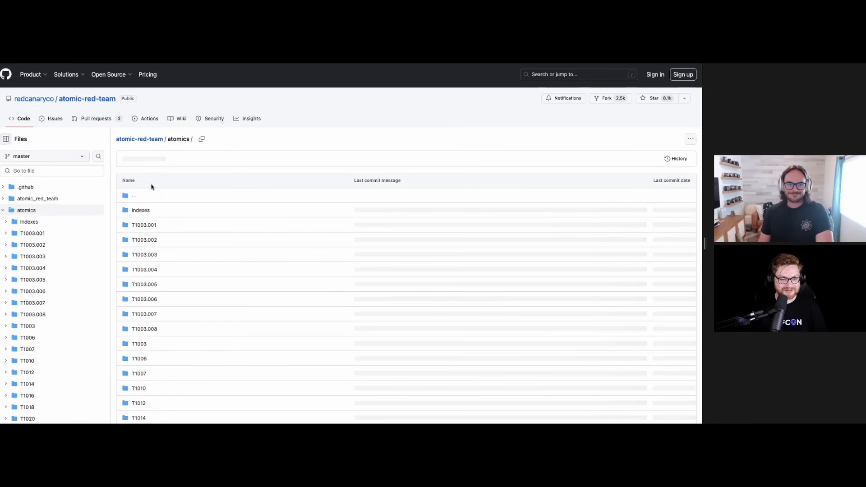
pyautogui.click(37, 199)
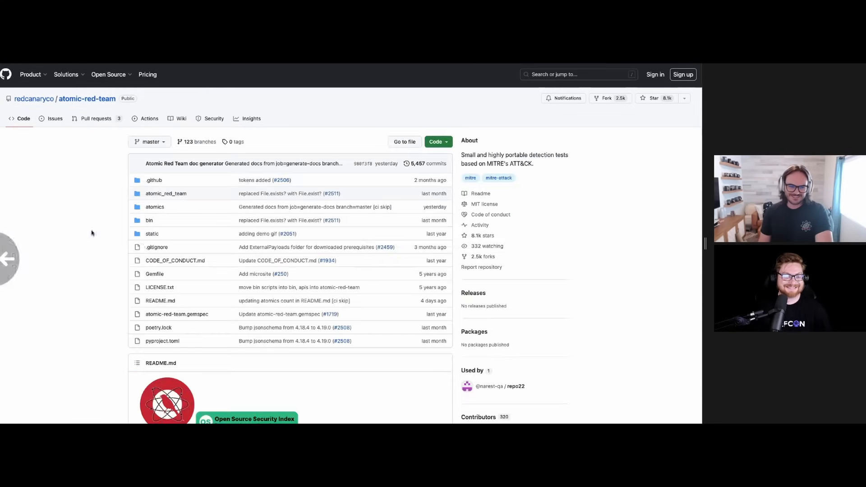
pyautogui.scroll(-3)
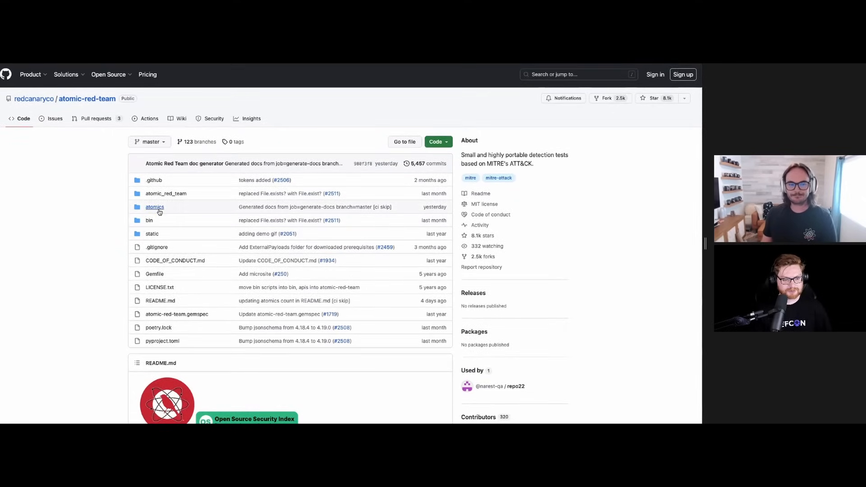
# Browse atomics > Indexes into the Attack-Navigator-Layers and Indexes-Markdown subfolders.
pyautogui.click(154, 206)
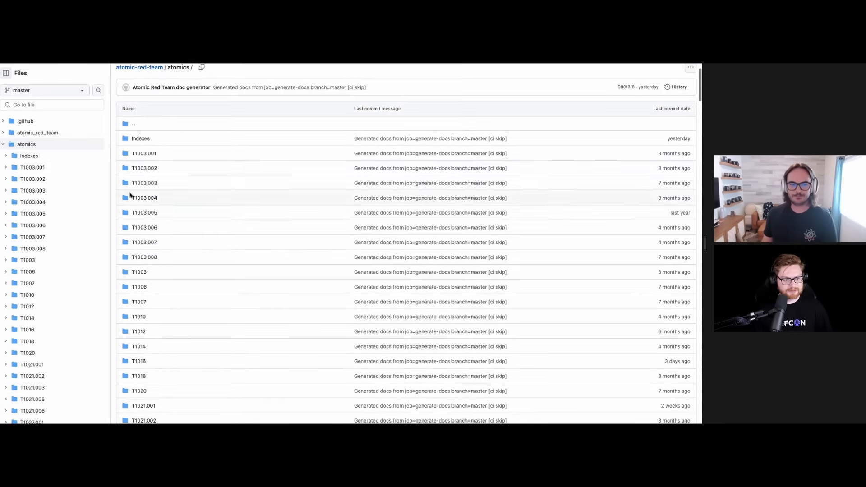
pyautogui.click(141, 138)
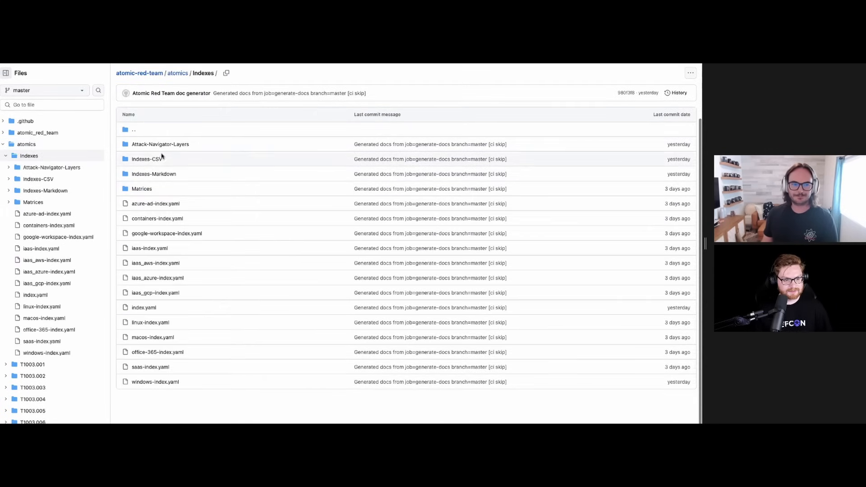
pyautogui.click(161, 145)
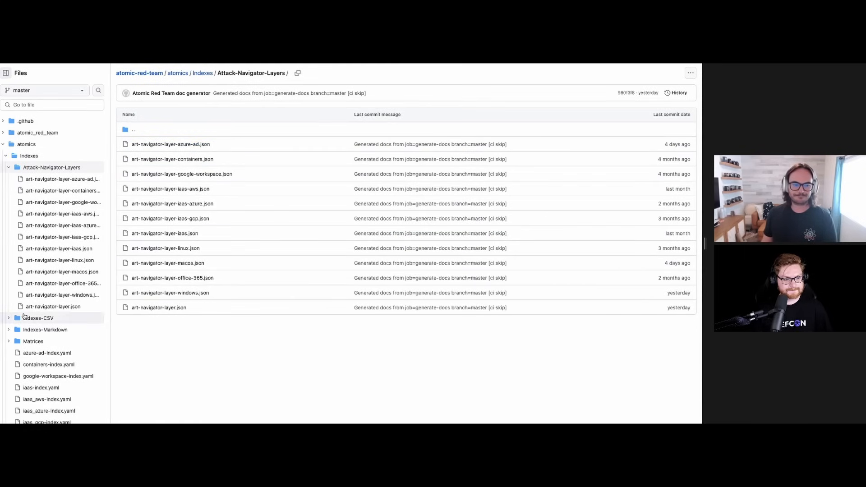
pyautogui.click(45, 330)
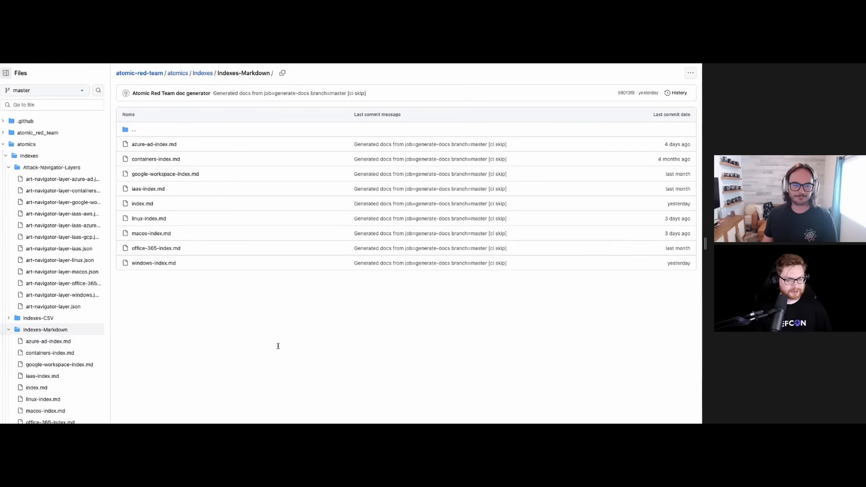
pyautogui.click(154, 145)
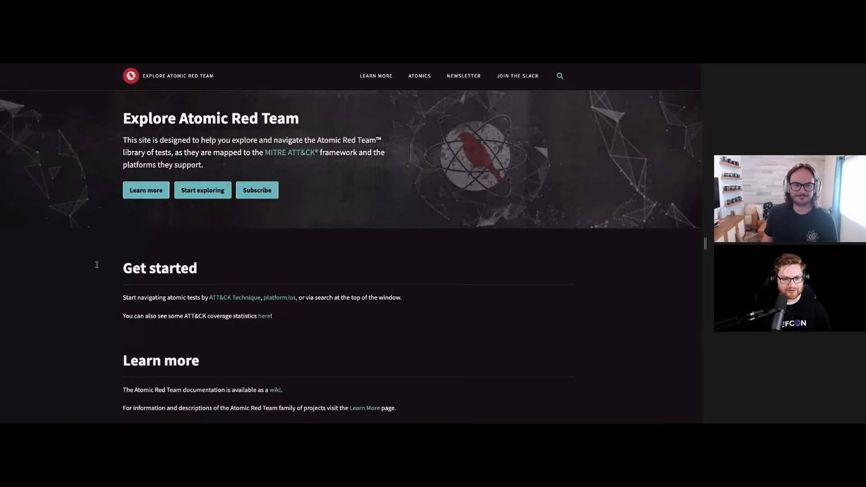
pyautogui.moveTo(159, 268)
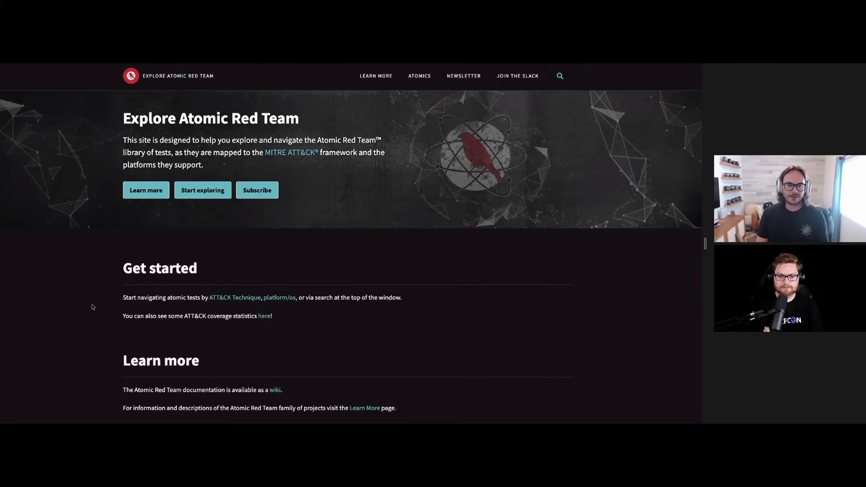
pyautogui.moveTo(292, 96)
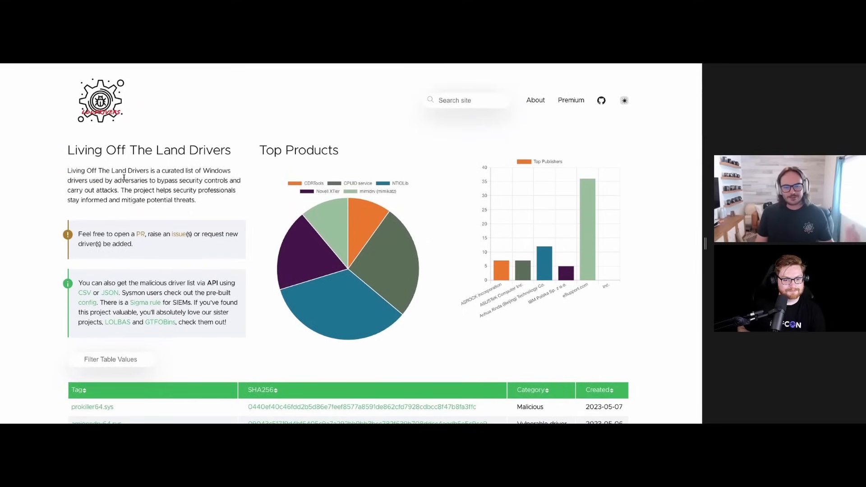
pyautogui.scroll(-3)
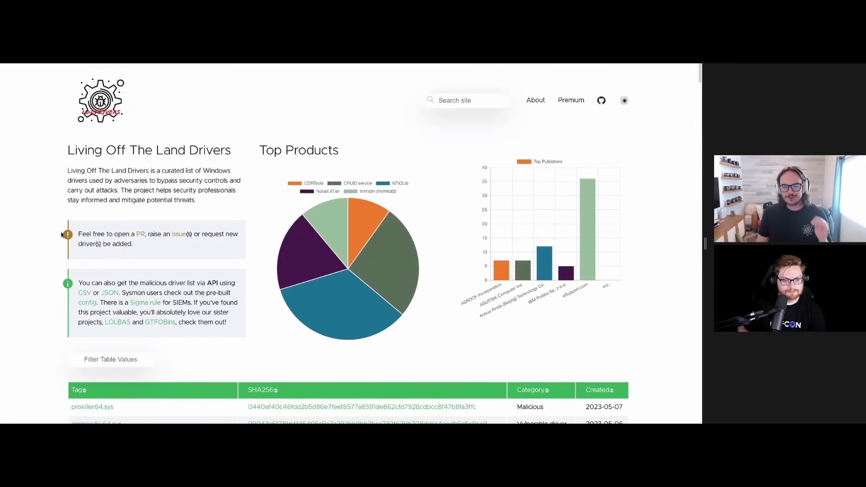
pyautogui.scroll(-3)
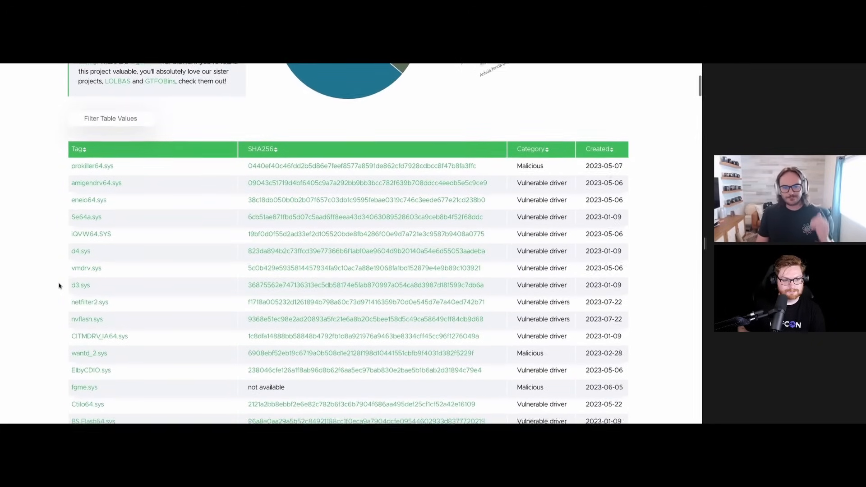
pyautogui.scroll(-3)
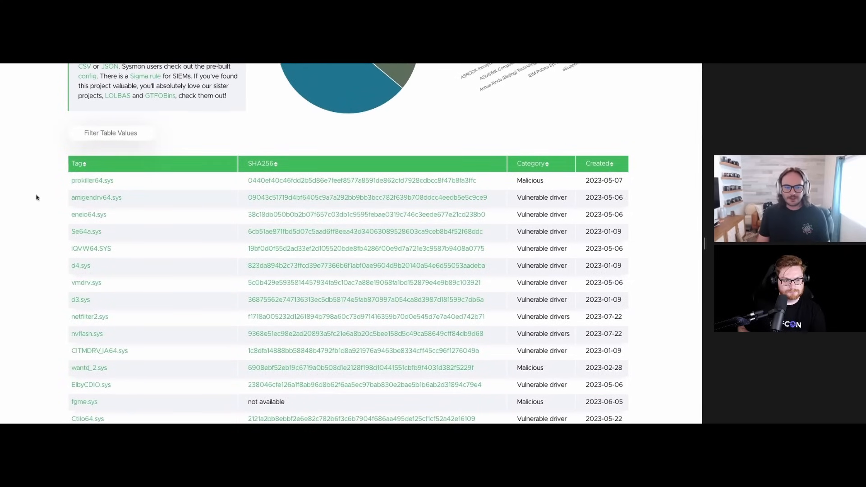
pyautogui.moveTo(63, 178)
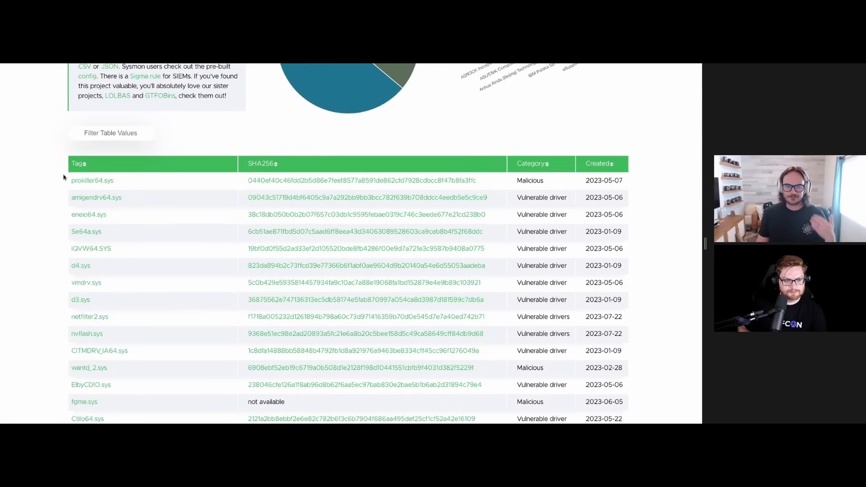
pyautogui.scroll(-3)
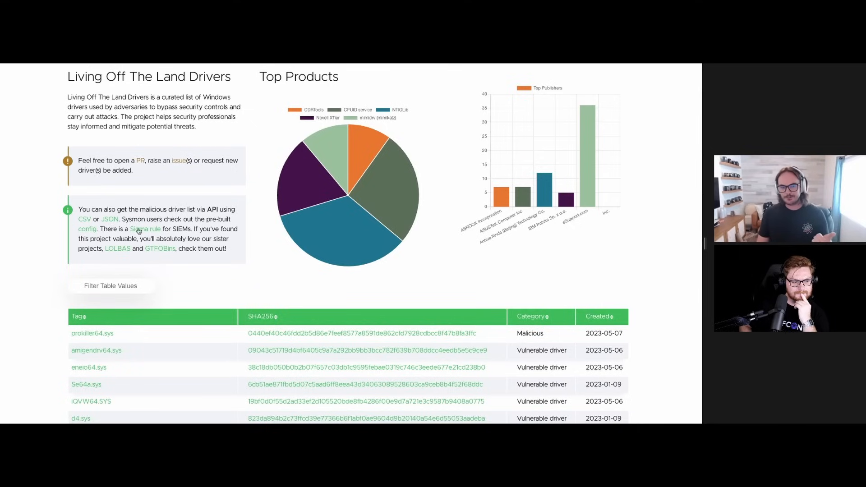
pyautogui.moveTo(206, 227)
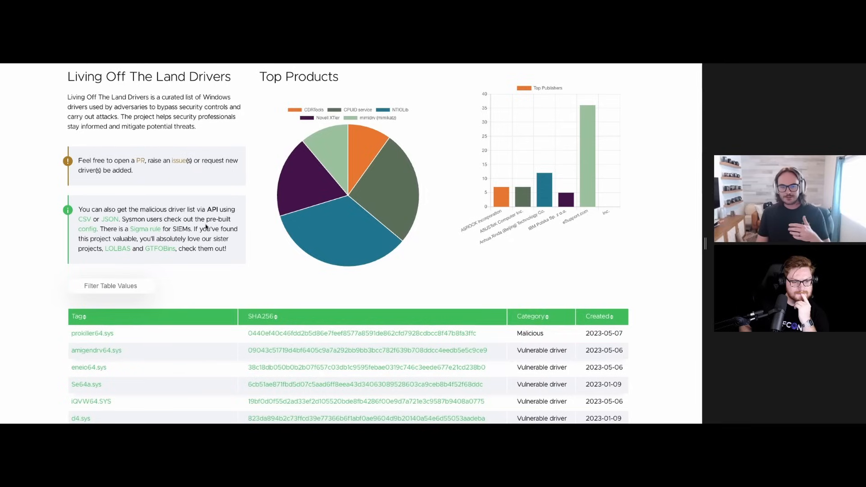
pyautogui.scroll(-3)
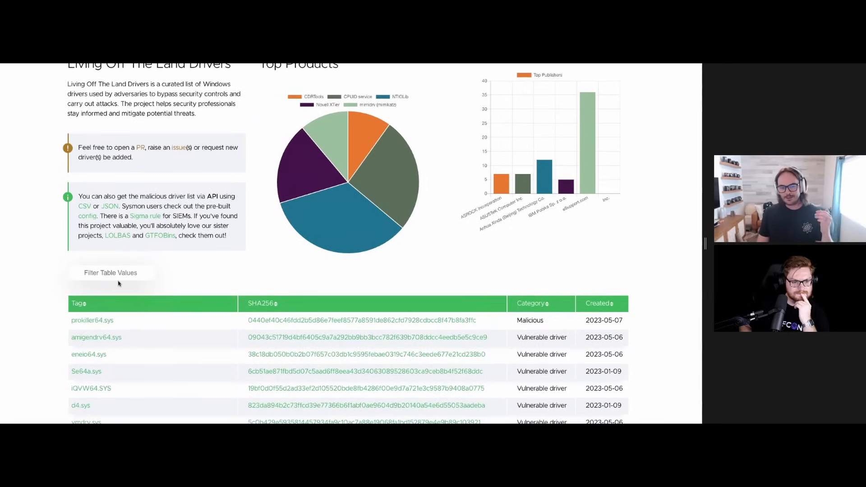
# Open the prokiller64.sys entry and scroll down to its Detections section.
pyautogui.click(92, 321)
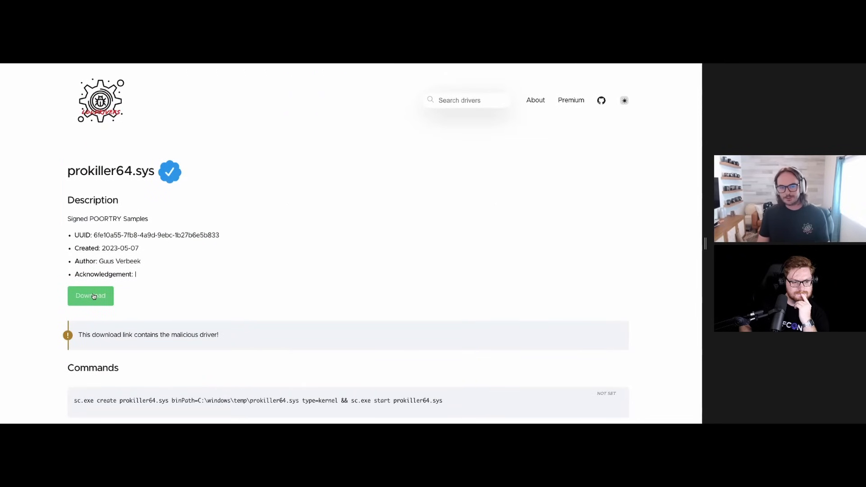
pyautogui.scroll(-3)
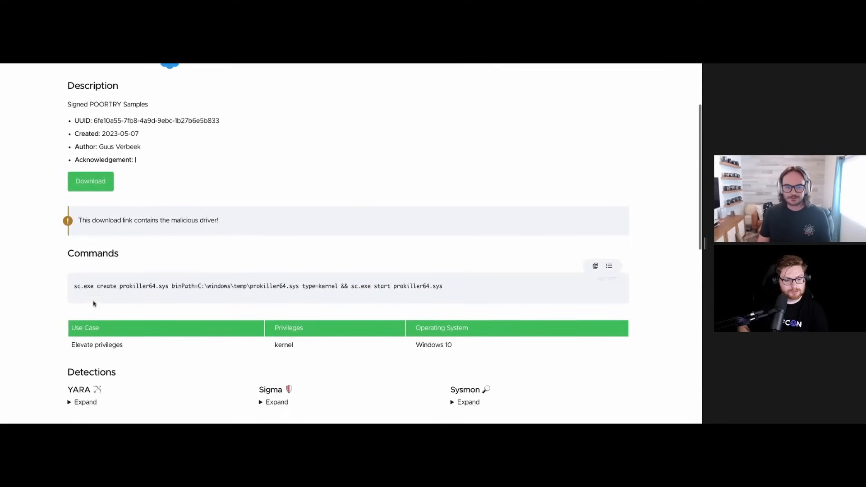
pyautogui.scroll(-3)
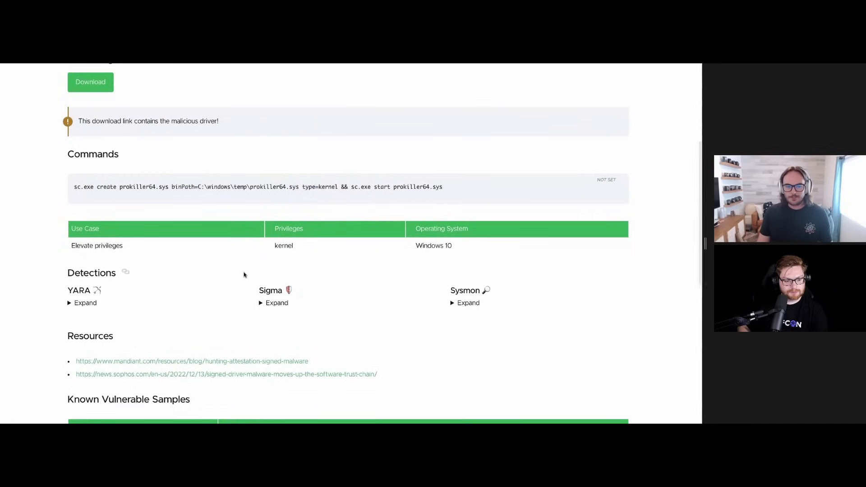
# Expand the YARA, Sigma and Sysmon detection rules and continue to the sample hashes.
pyautogui.click(85, 303)
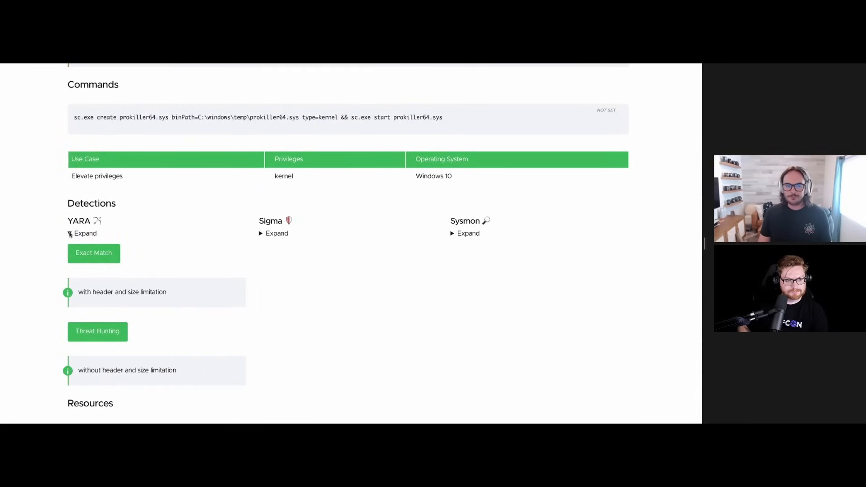
pyautogui.click(70, 233)
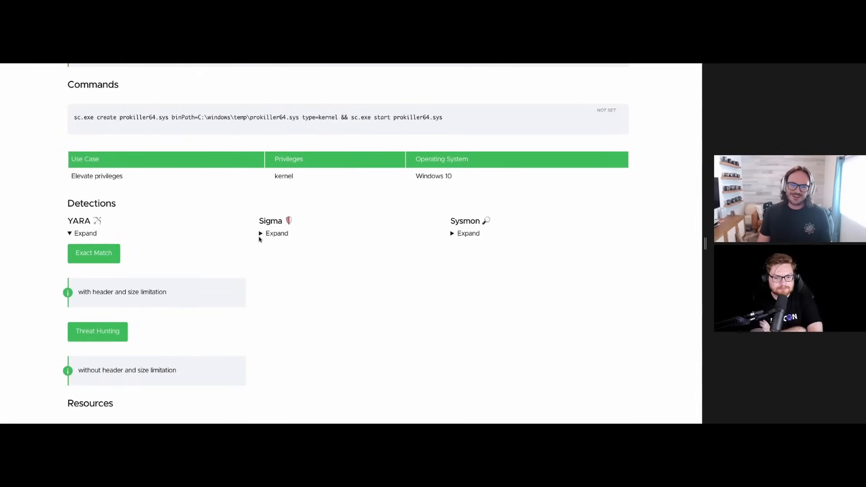
pyautogui.click(276, 233)
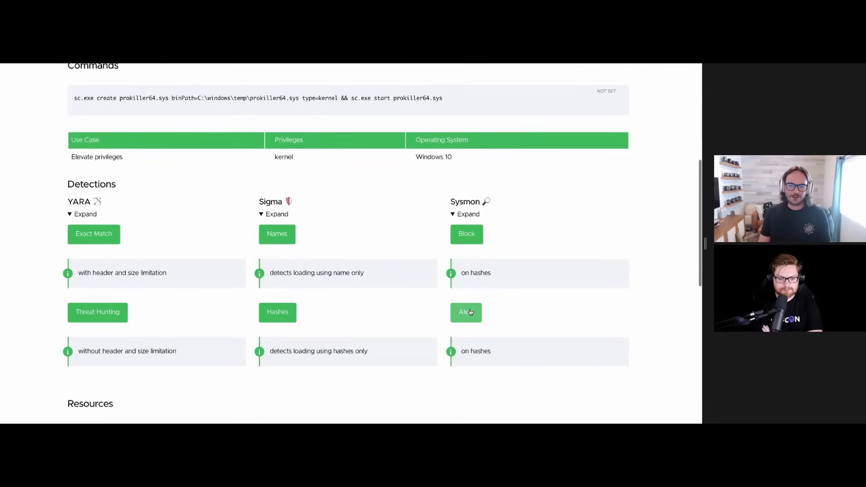
pyautogui.scroll(-3)
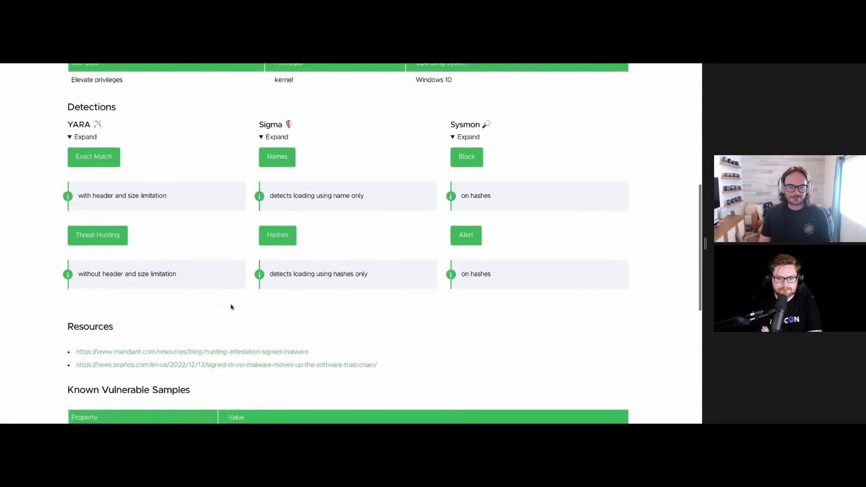
pyautogui.scroll(-3)
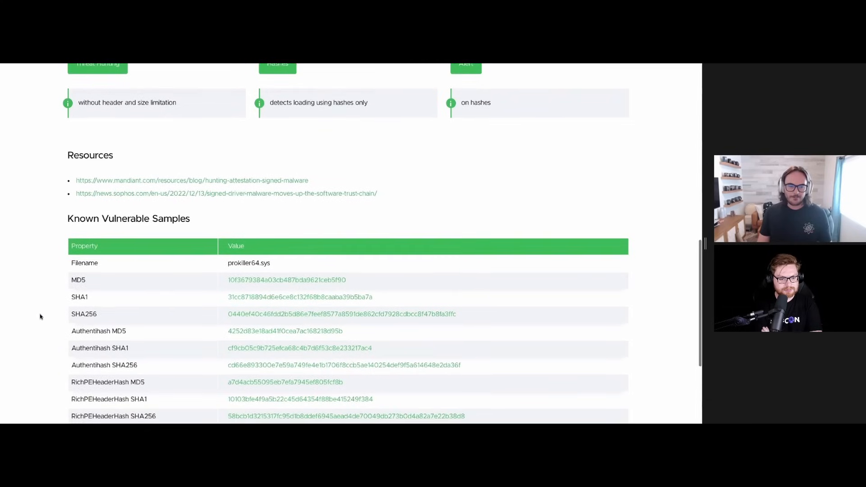
# Review the Known Vulnerable Samples hashes, highlighting RichPEHeaderHash, down to the Certificates section.
pyautogui.scroll(-3)
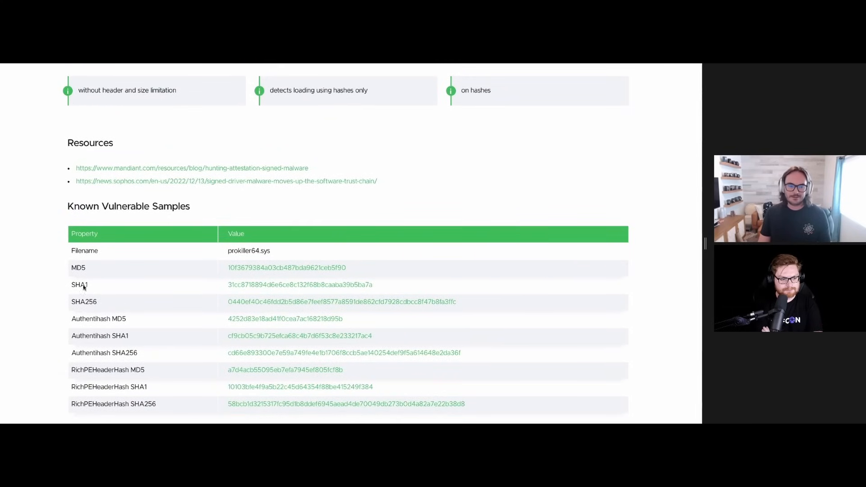
pyautogui.scroll(-3)
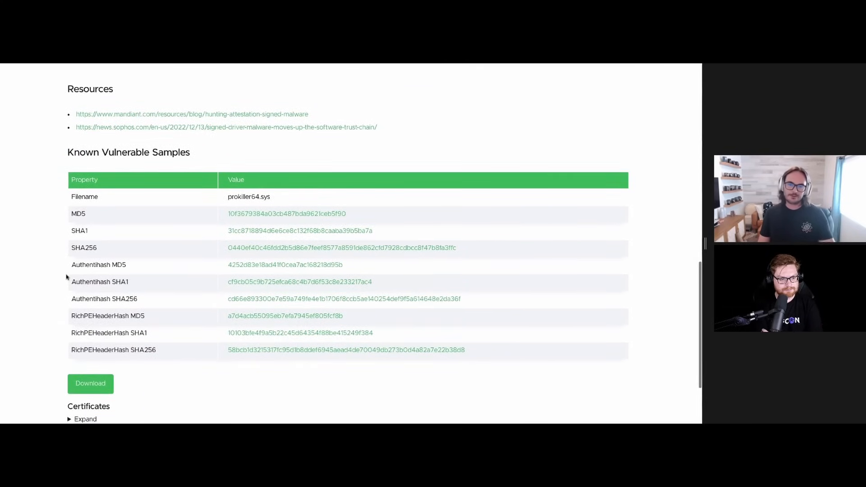
pyautogui.scroll(-3)
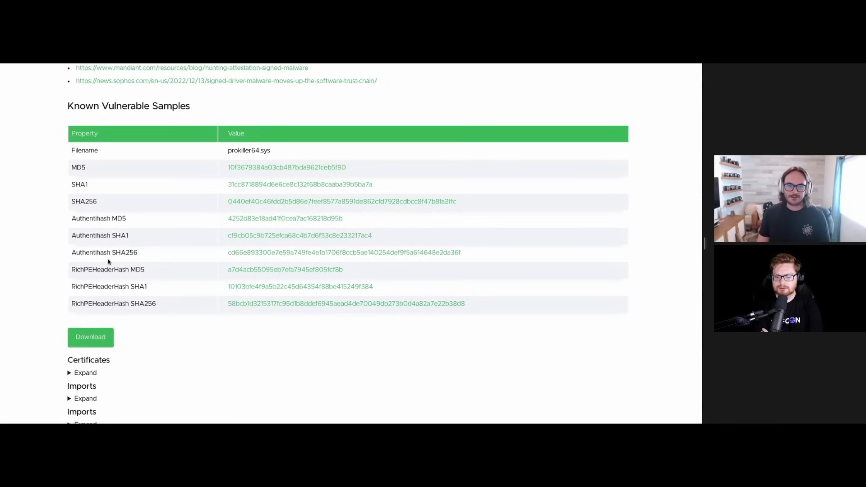
pyautogui.doubleClick(107, 270)
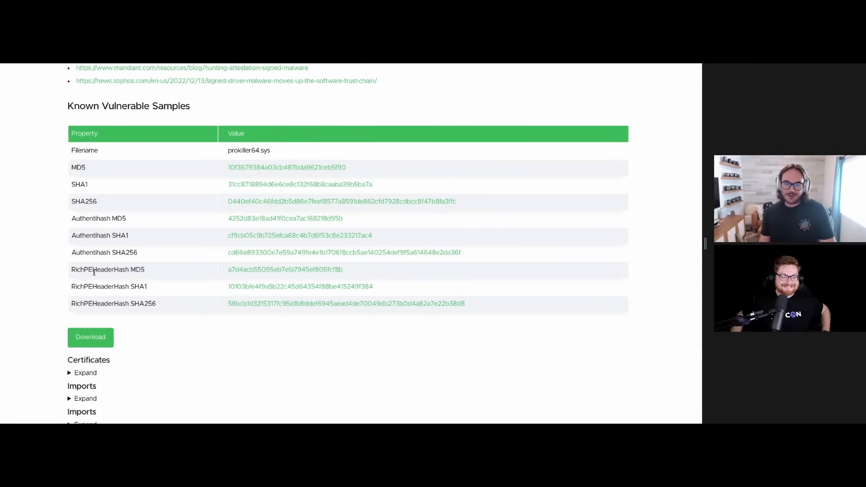
pyautogui.doubleClick(100, 270)
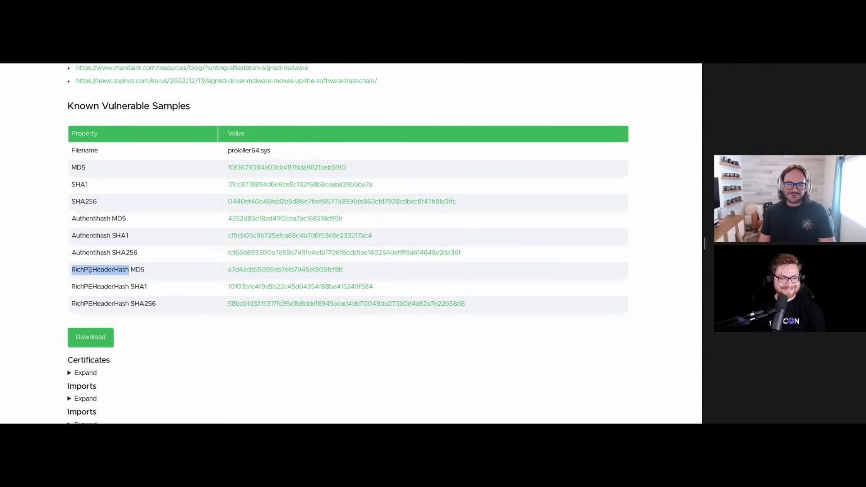
pyautogui.scroll(-3)
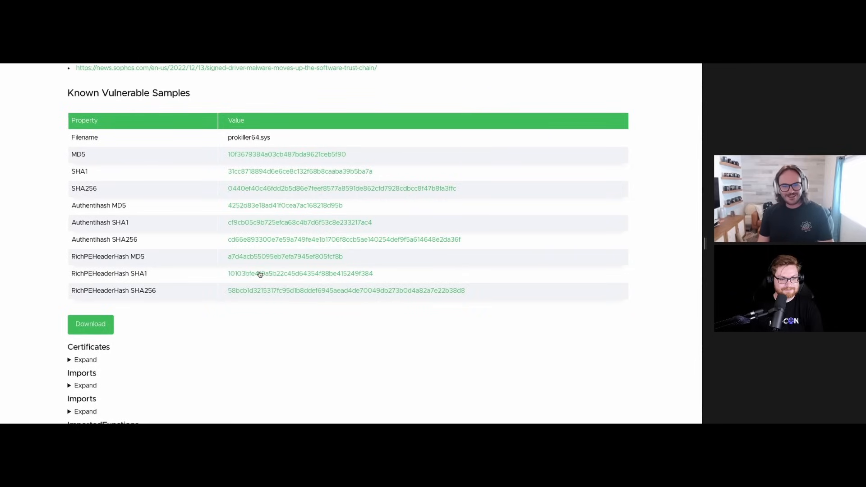
pyautogui.moveTo(161, 271)
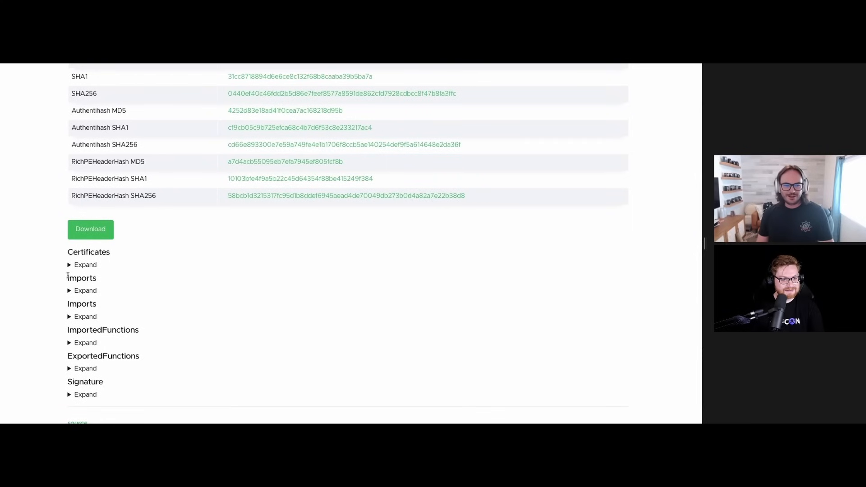
# Expand Certificates and read through the Zhuhai liancheng and VeriSign certificate fields.
pyautogui.click(85, 264)
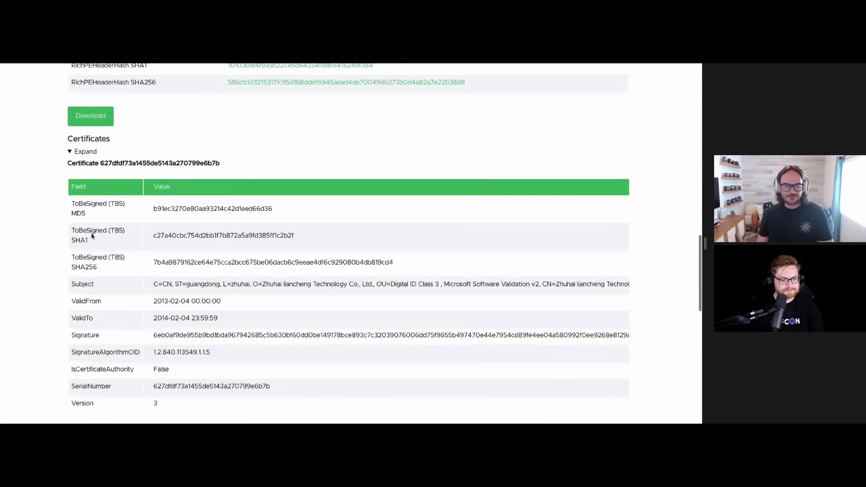
pyautogui.scroll(-3)
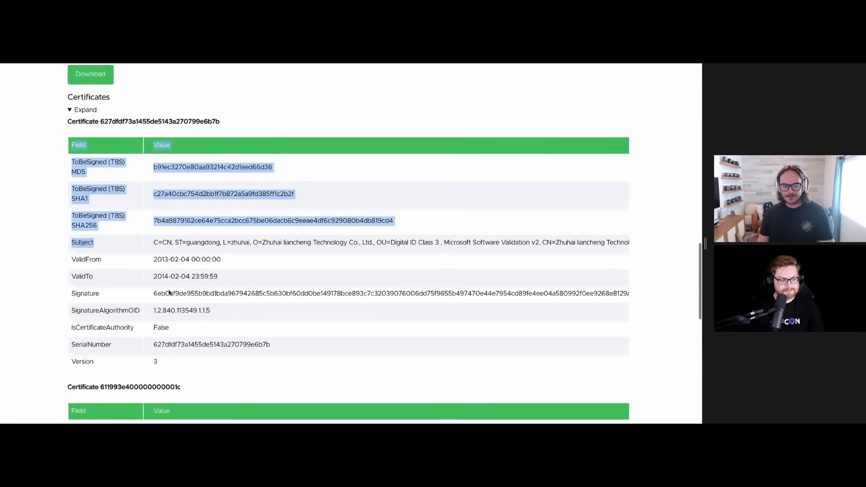
pyautogui.scroll(-3)
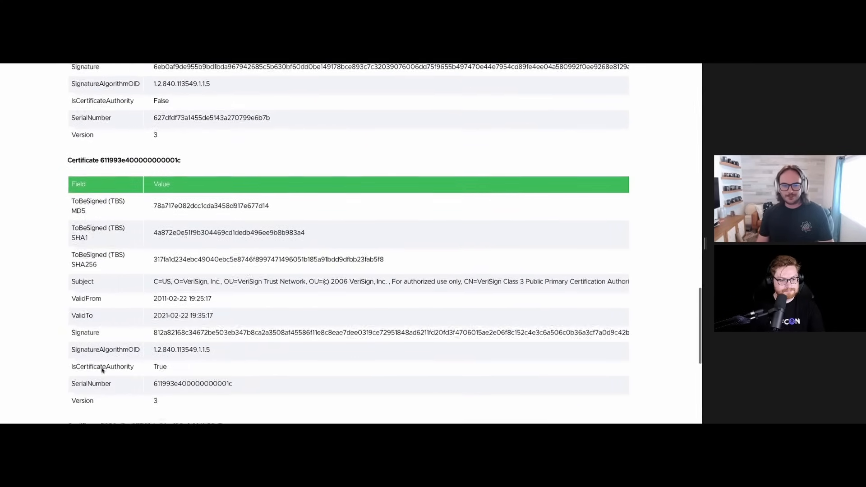
pyautogui.scroll(-3)
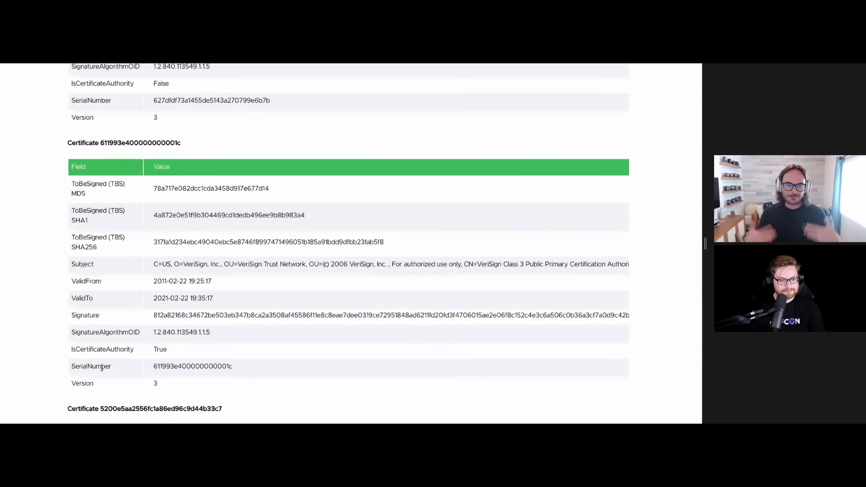
pyautogui.scroll(-3)
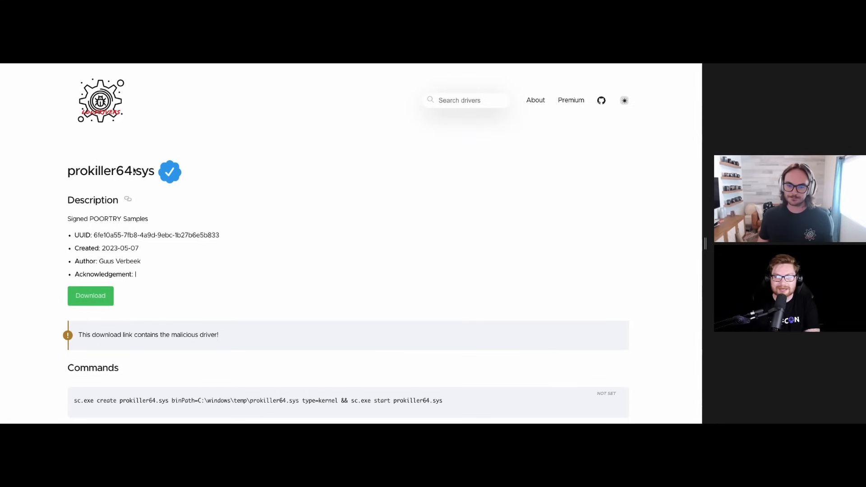
pyautogui.scroll(-3)
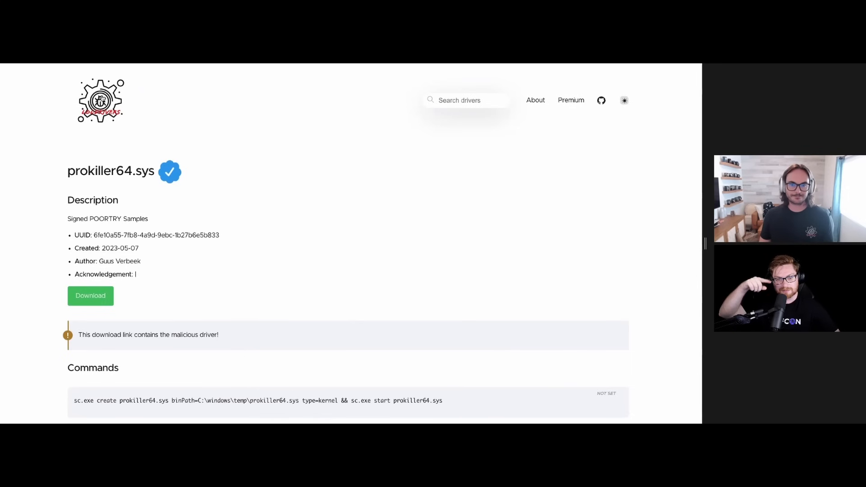
pyautogui.click(101, 101)
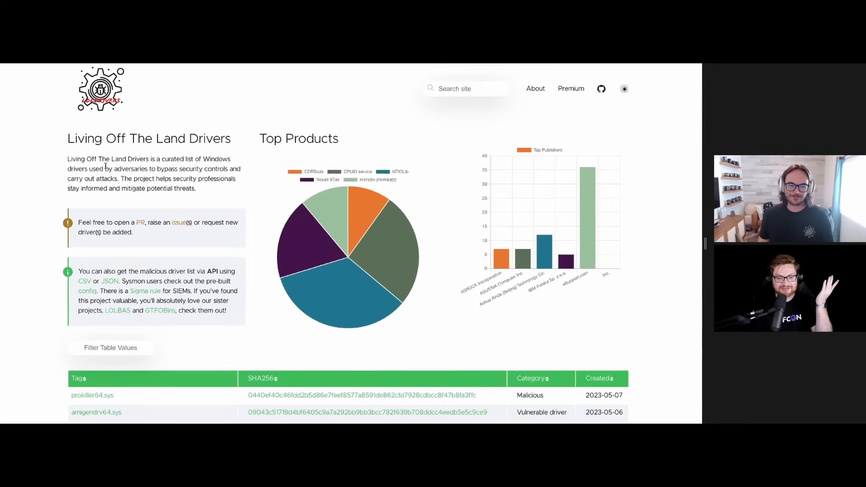
pyautogui.click(92, 395)
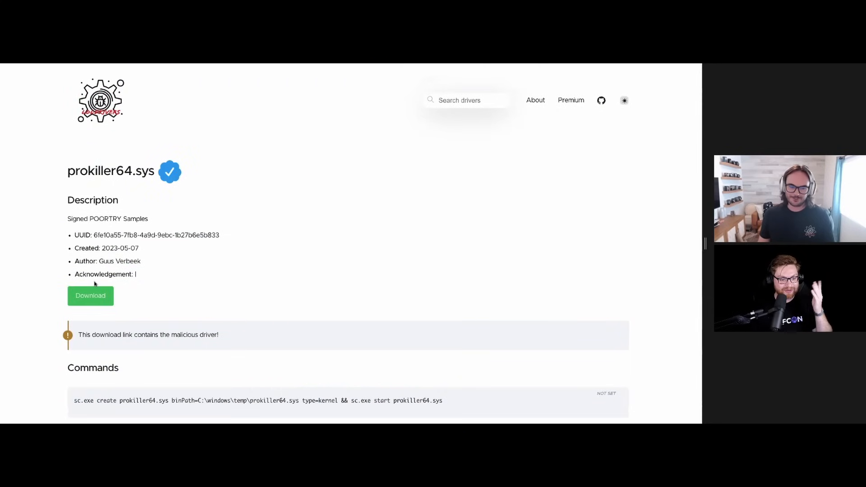
pyautogui.scroll(-3)
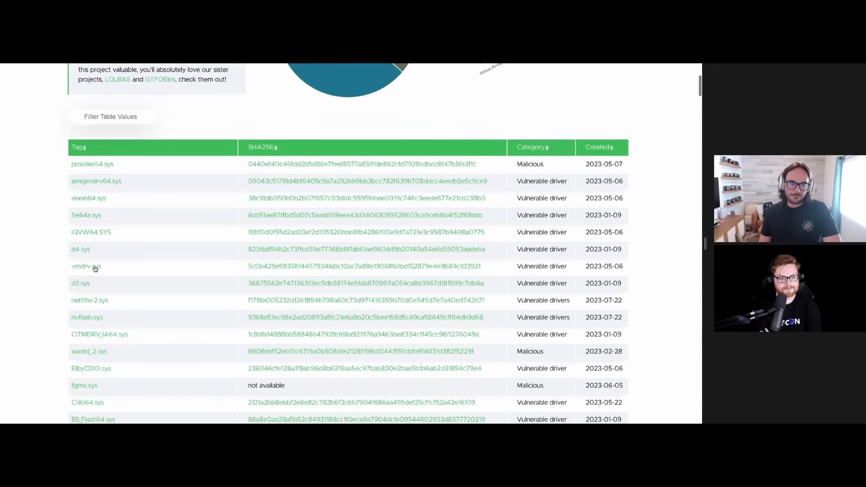
# Locate procexp.sys in the driver table and open its detail page.
pyautogui.scroll(-3)
pyautogui.write('proc')
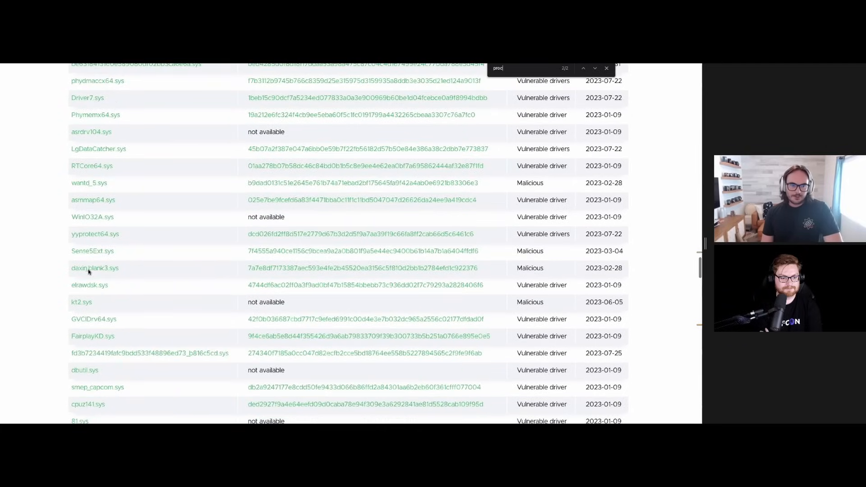
pyautogui.click(584, 68)
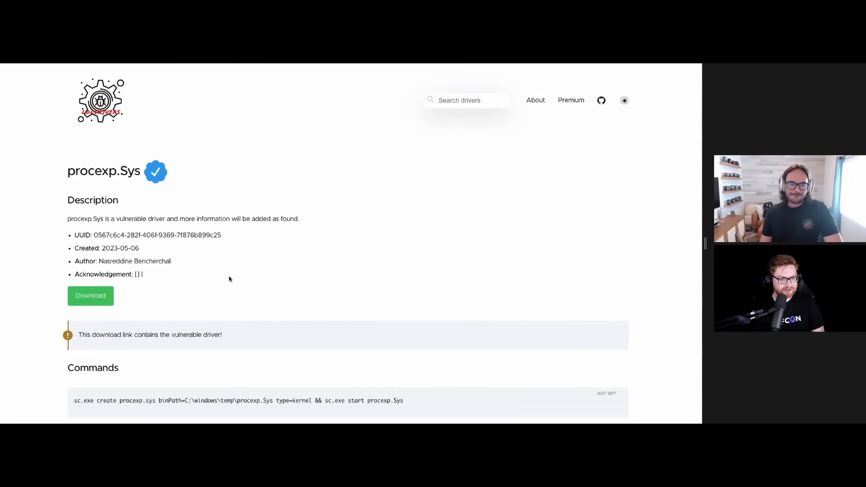
# Scroll procexp.Sys through its commands, detections, resources and vulnerable sample hash tables.
pyautogui.scroll(-3)
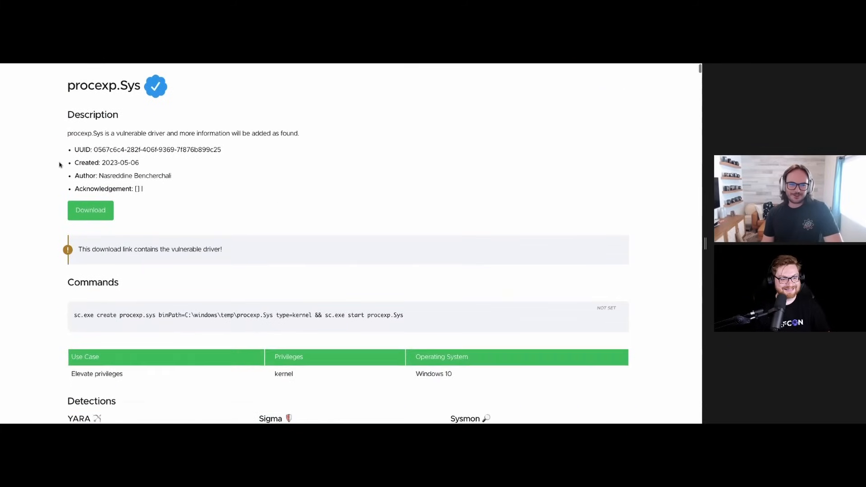
pyautogui.scroll(3)
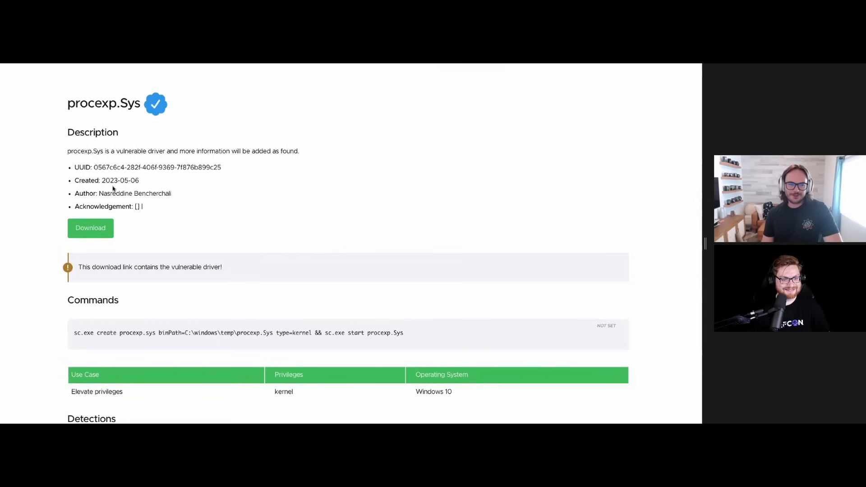
pyautogui.moveTo(266, 201)
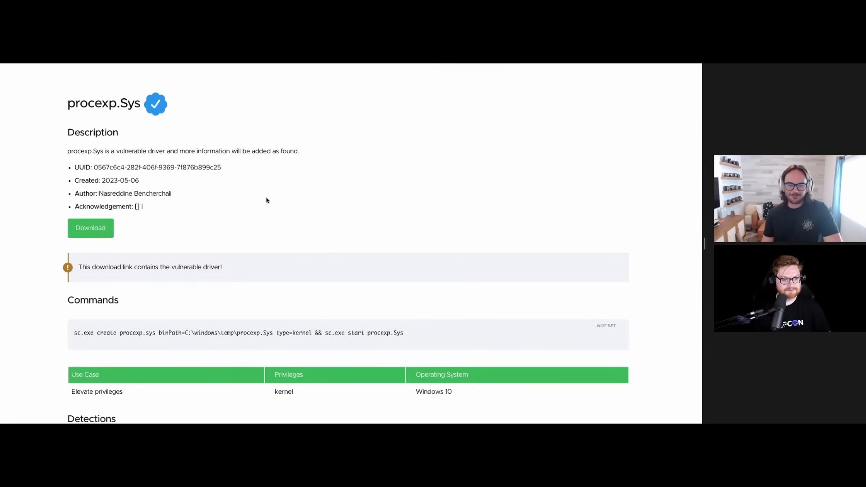
pyautogui.scroll(-3)
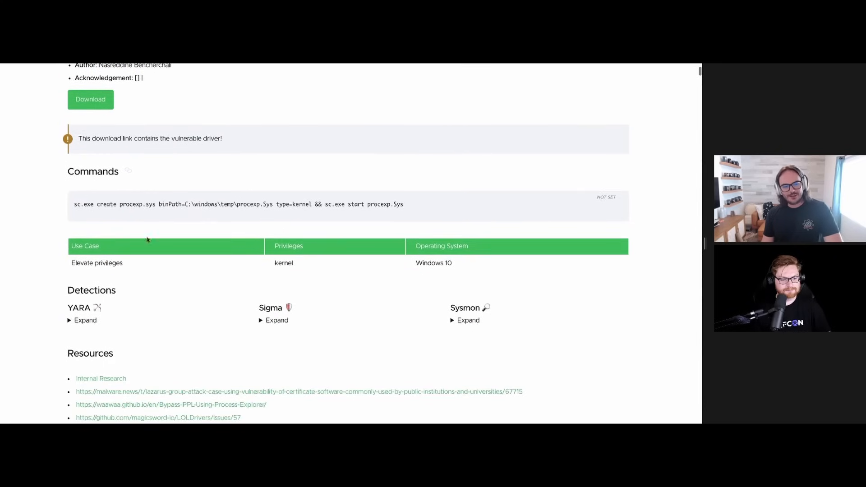
pyautogui.scroll(-3)
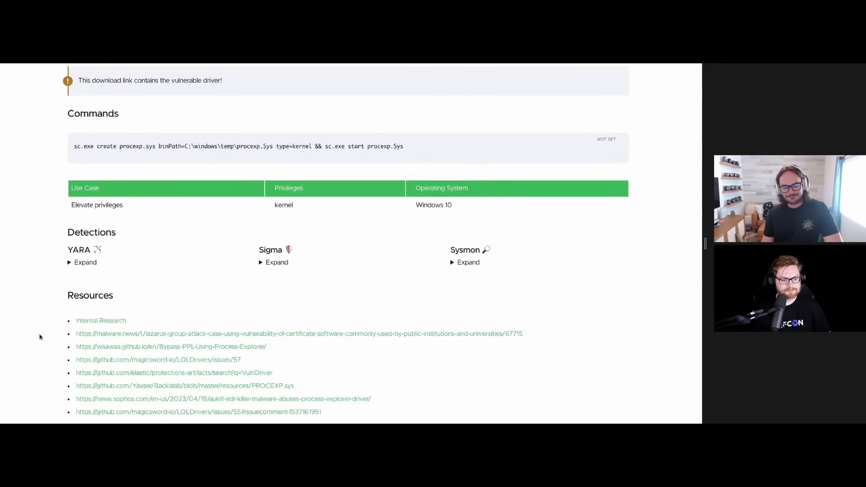
pyautogui.scroll(-3)
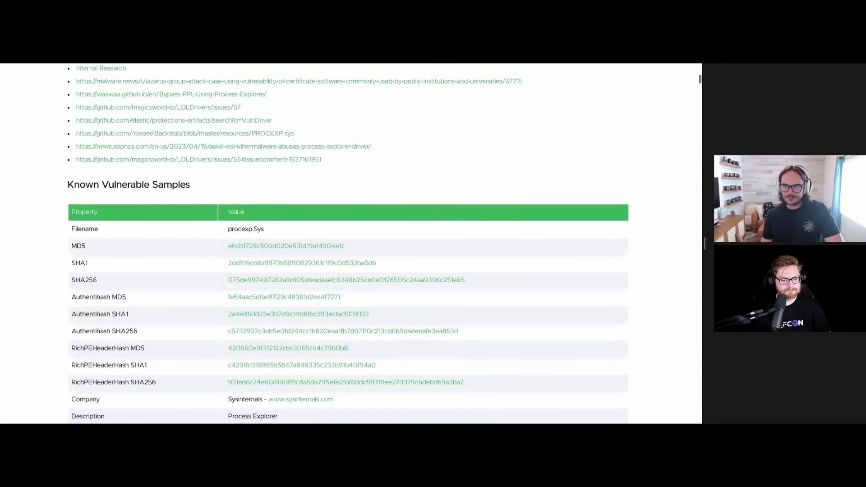
pyautogui.scroll(-3)
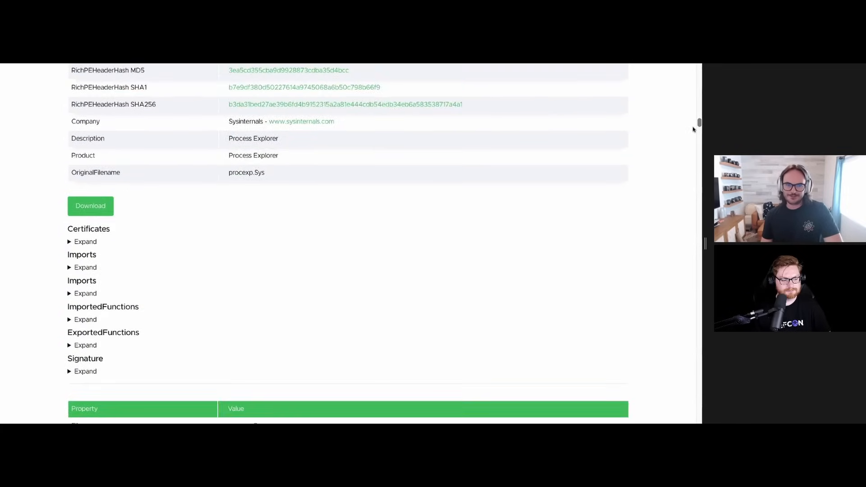
pyautogui.scroll(-3)
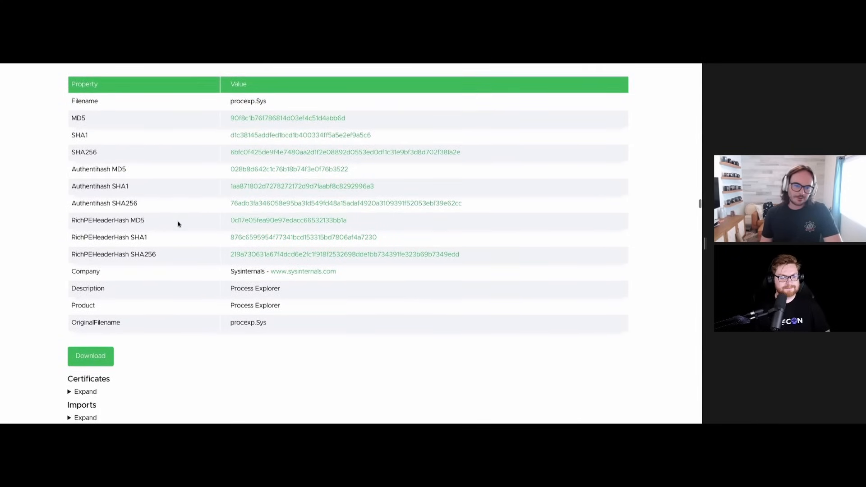
pyautogui.scroll(-3)
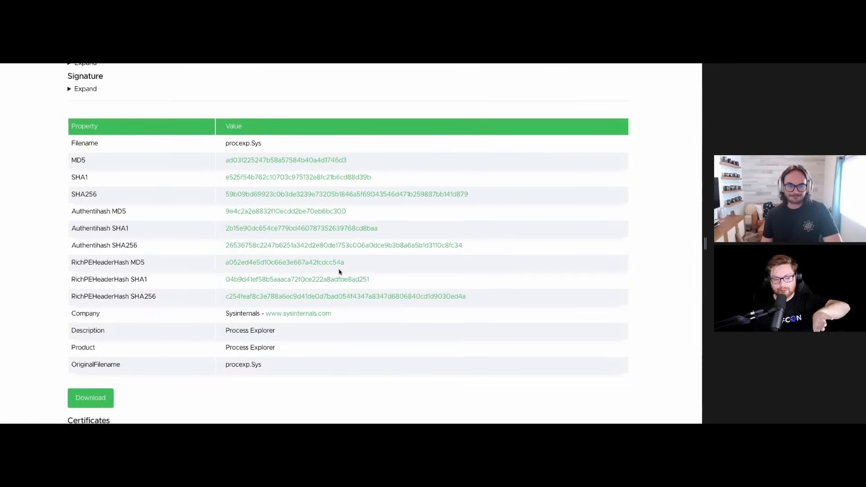
pyautogui.moveTo(153, 235)
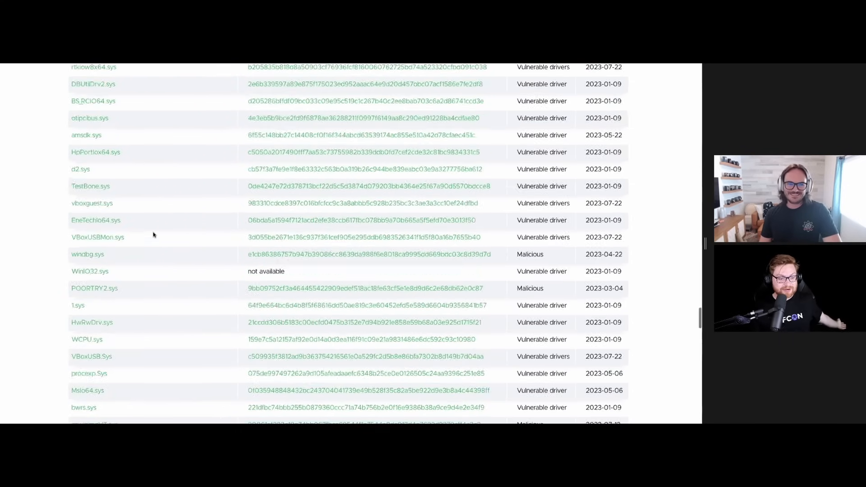
# Return to the LOLDrivers homepage top with its product and publisher charts and driver table.
pyautogui.scroll(-3)
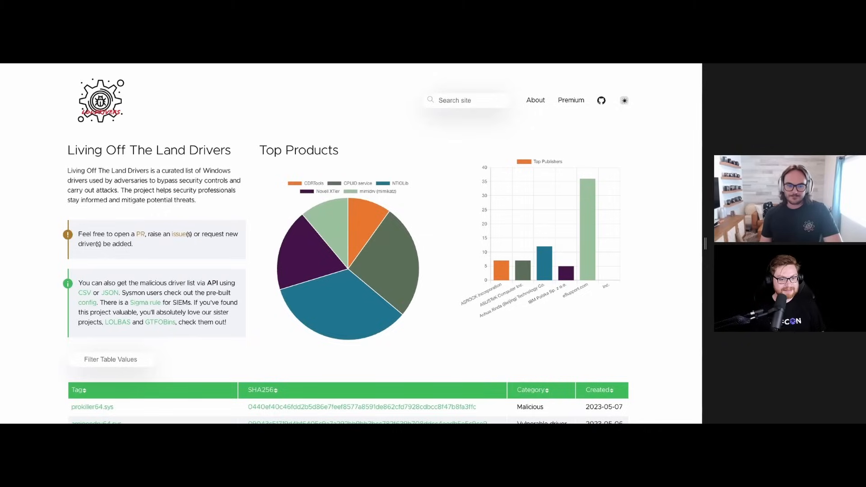
pyautogui.click(92, 407)
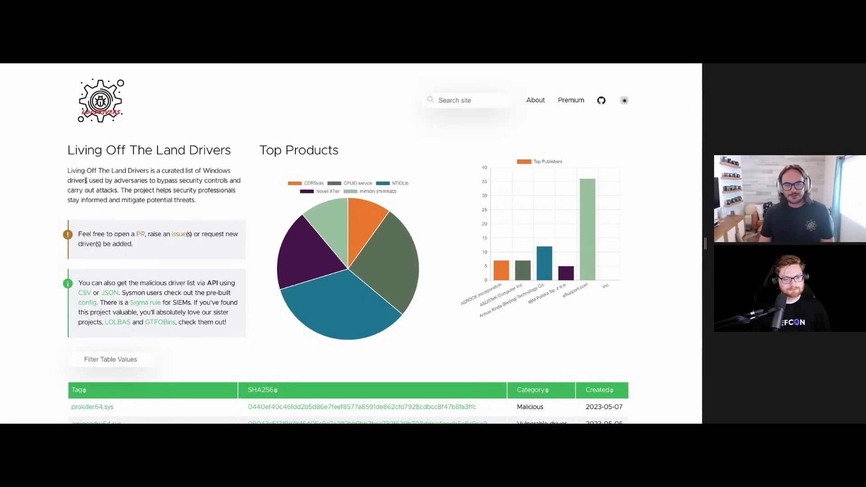
pyautogui.moveTo(68, 171); pyautogui.dragTo(96, 180)
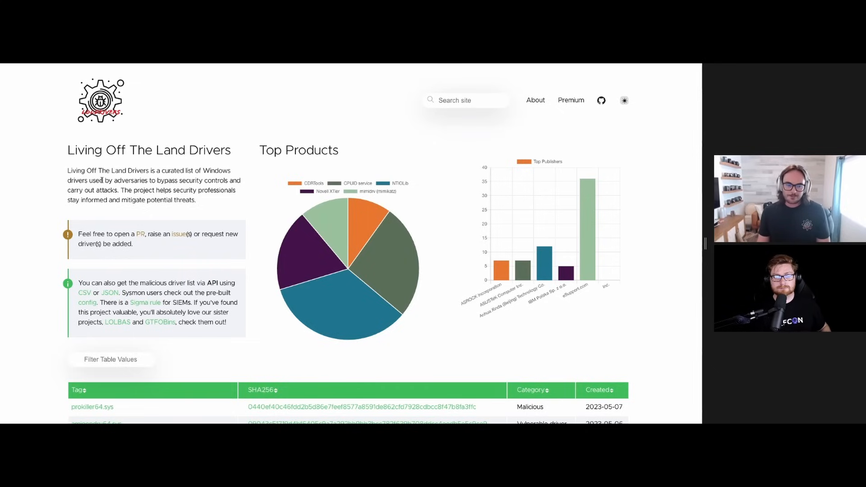
pyautogui.moveTo(232, 70)
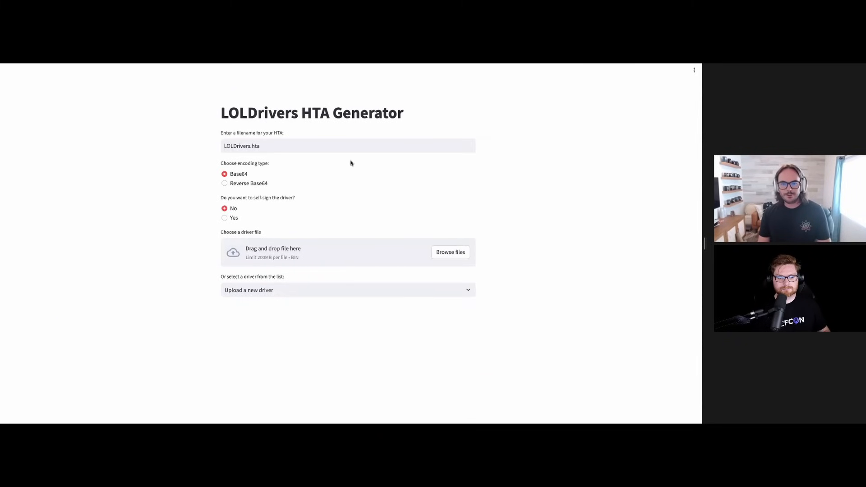
pyautogui.moveTo(458, 120)
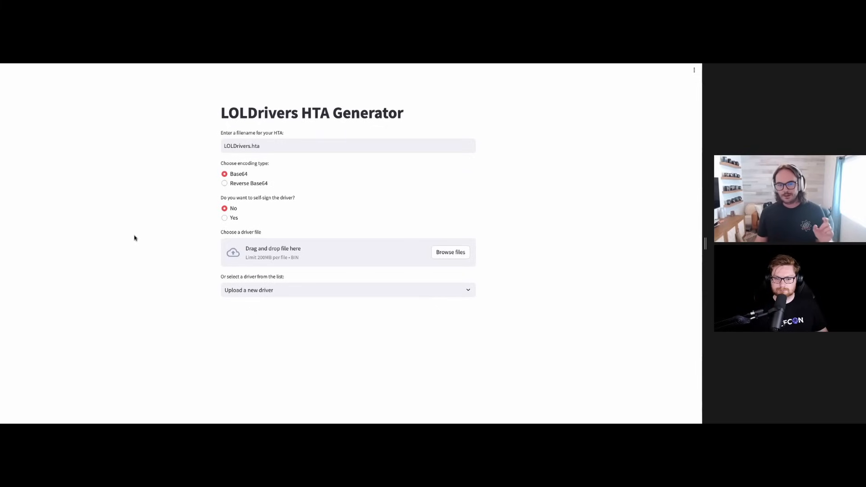
# Choose echo.sys from the bundled driver list, keeping Base64 and no self-sign.
pyautogui.click(347, 290)
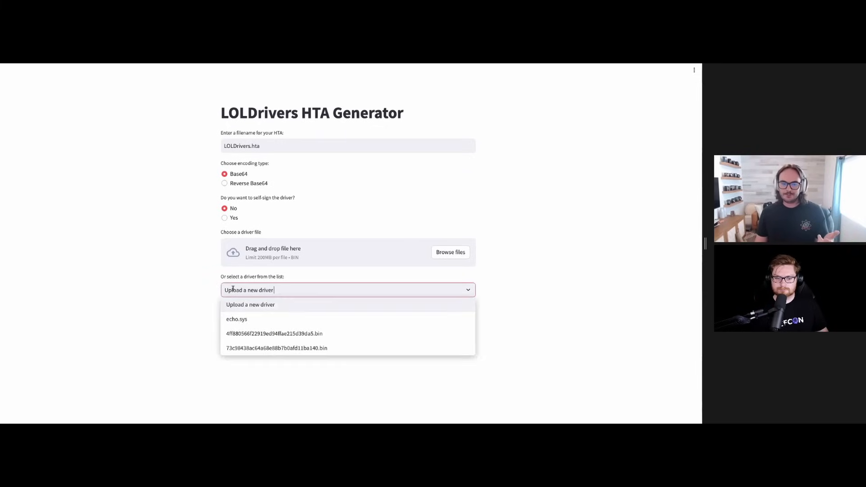
pyautogui.click(237, 318)
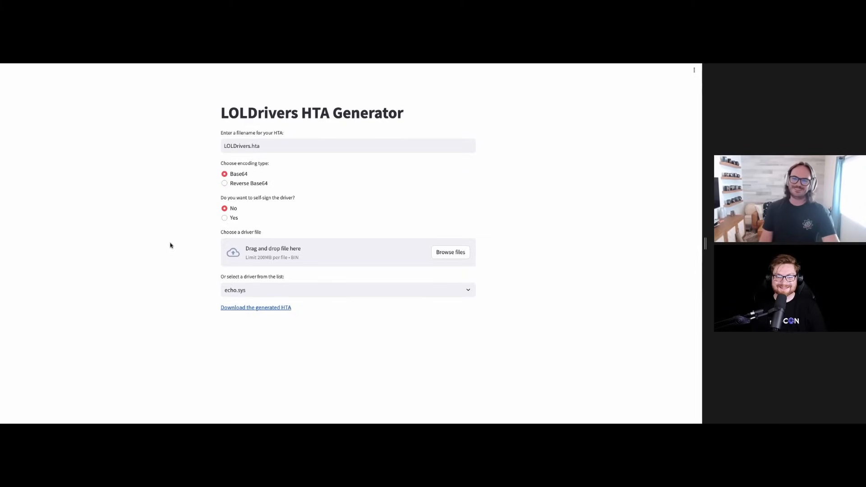
pyautogui.moveTo(142, 168)
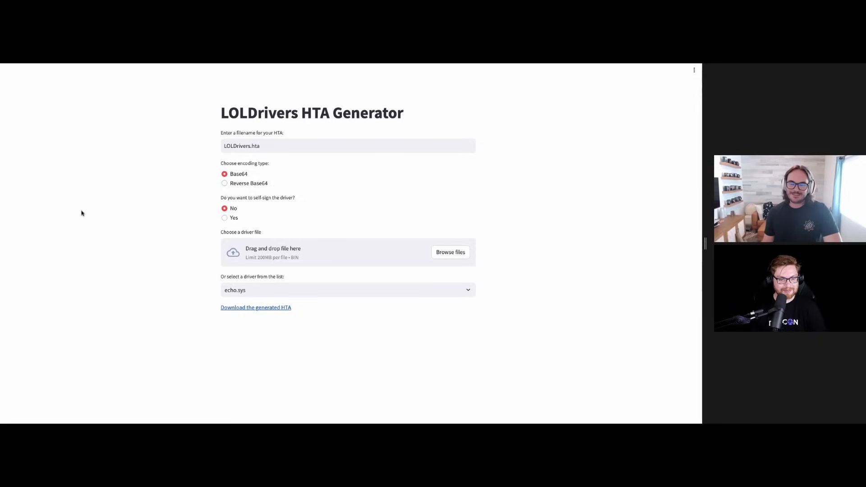
pyautogui.moveTo(611, 404)
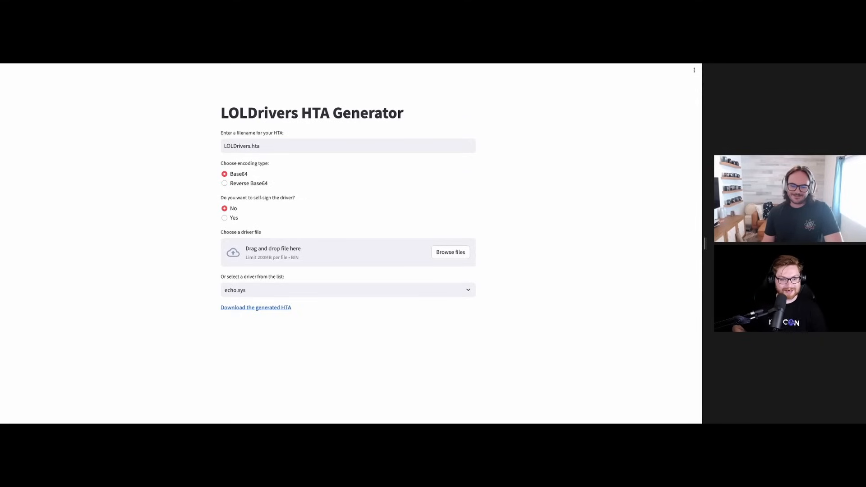
pyautogui.moveTo(599, 347)
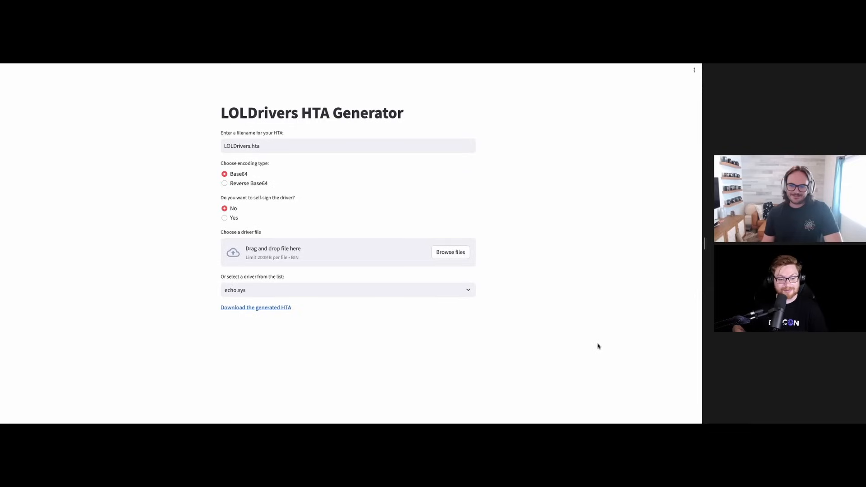
pyautogui.moveTo(389, 285)
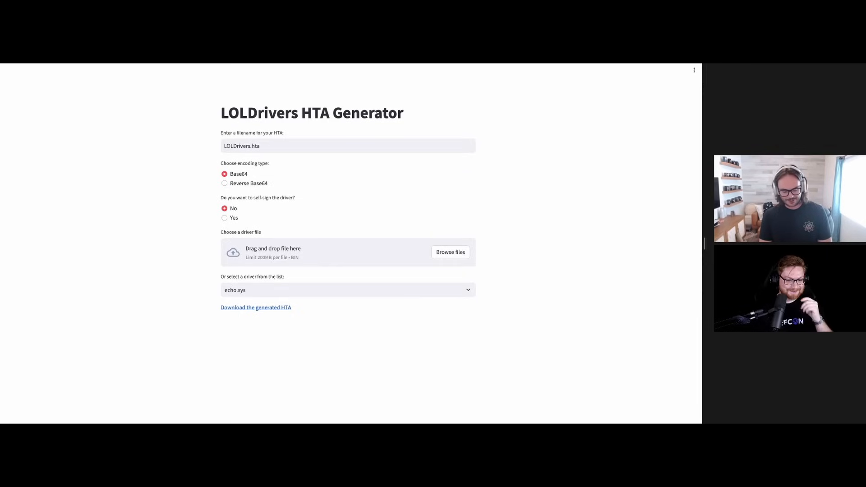
pyautogui.moveTo(475, 210)
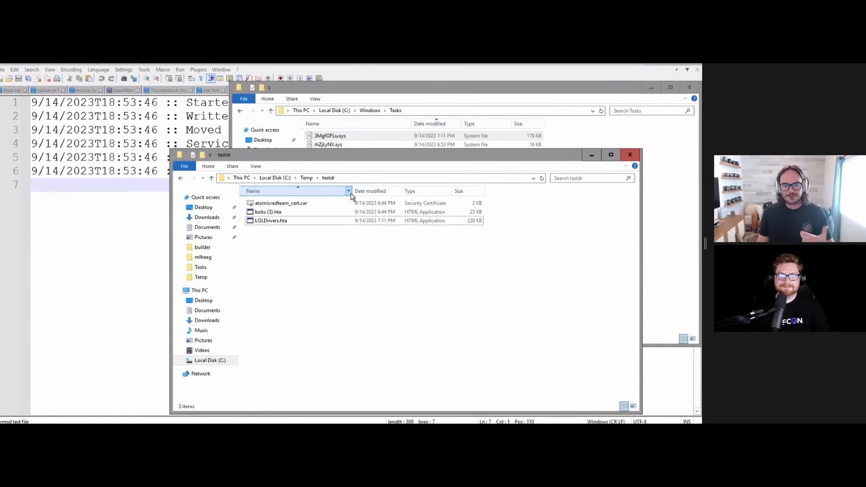
pyautogui.moveTo(353, 178)
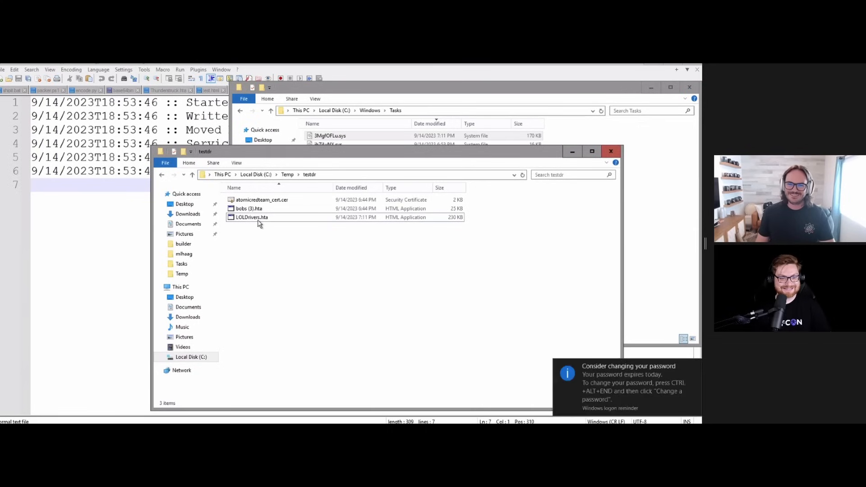
# Open LOLDrivers.hta from C:\Temp\testdir with Edit with Notepad++ to view its source.
pyautogui.rightClick(252, 217)
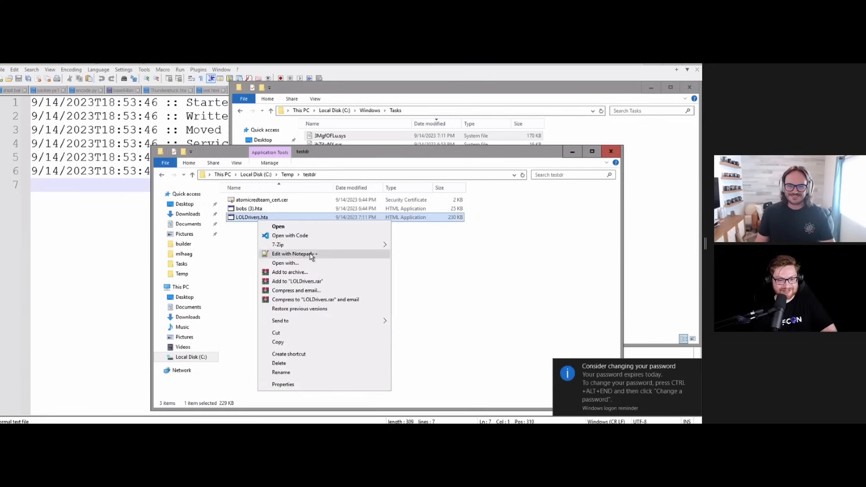
pyautogui.click(294, 254)
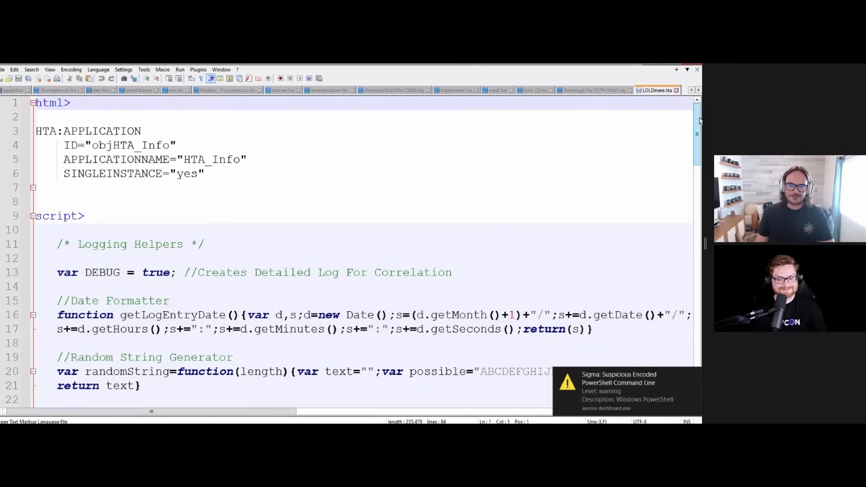
# Review the generated .blg payload log, selecting all of its lines and then clearing the selection.
pyautogui.scroll(-3)
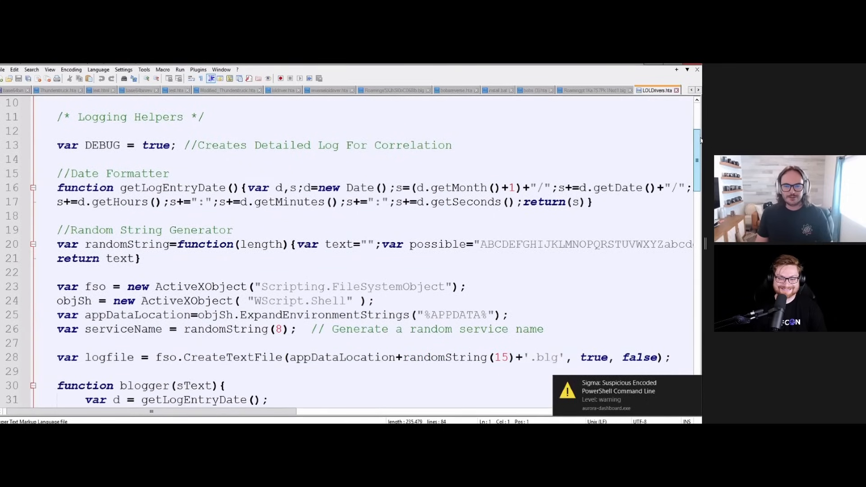
pyautogui.scroll(-3)
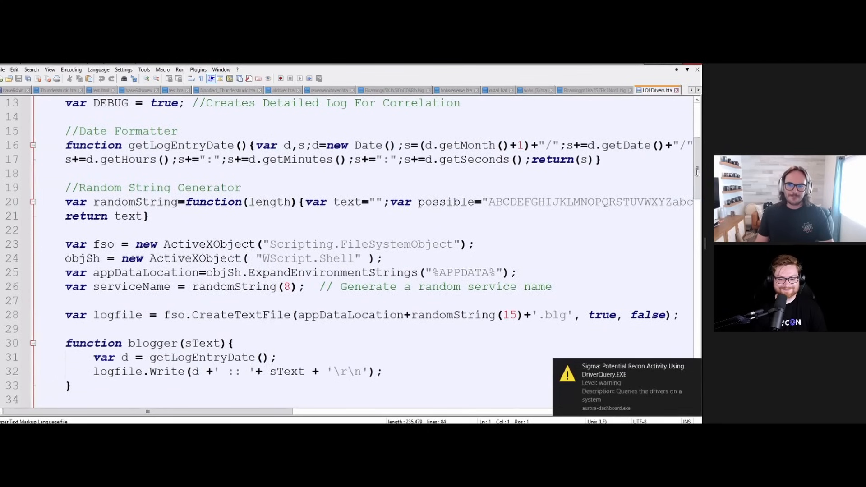
pyautogui.scroll(-3)
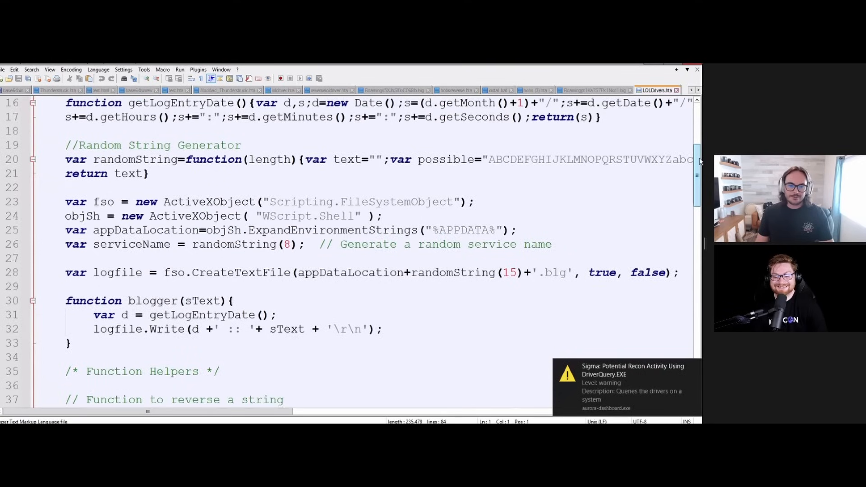
pyautogui.scroll(-3)
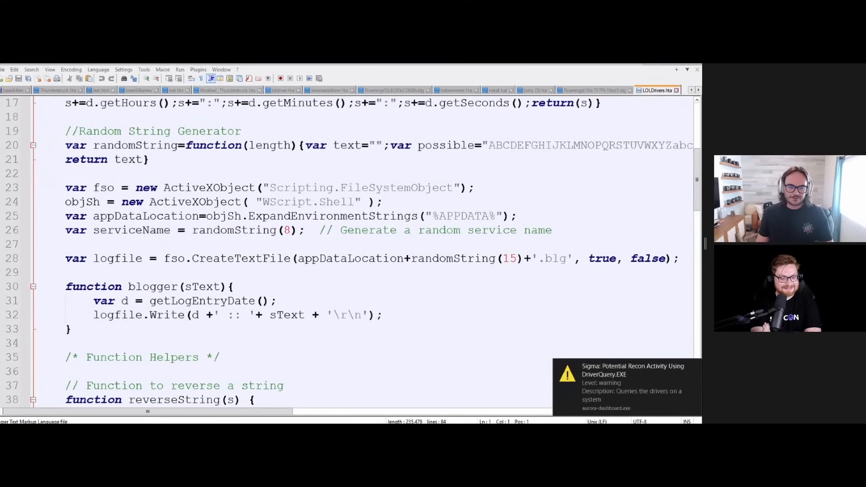
pyautogui.click(594, 90)
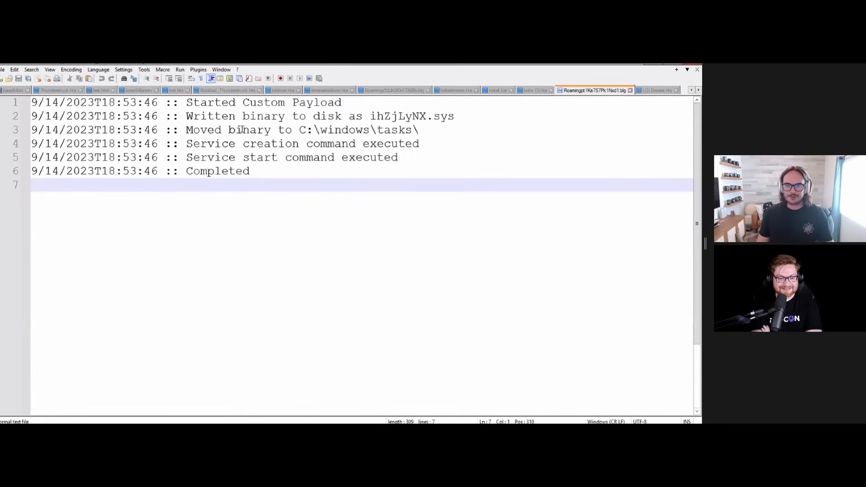
pyautogui.press('ctrl+a')
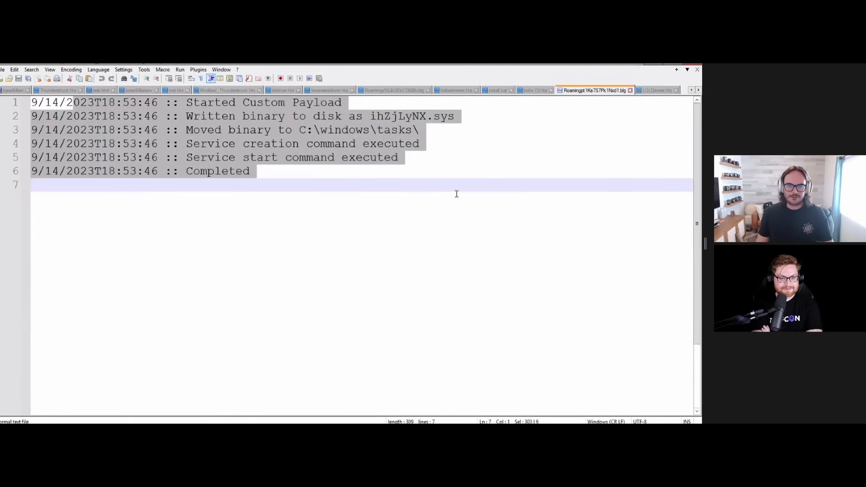
pyautogui.click(364, 144)
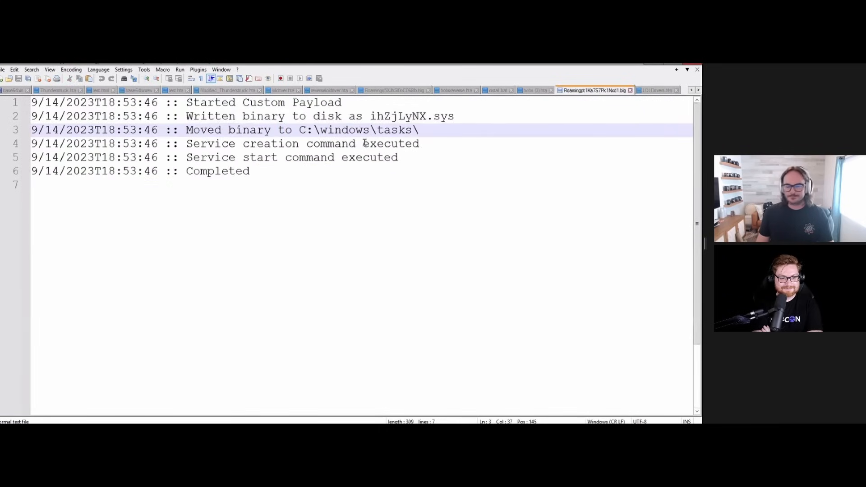
# Show the LOLDrivers.hta source scrolled to its CustomStartLog script that creates and starts the service.
pyautogui.click(658, 90)
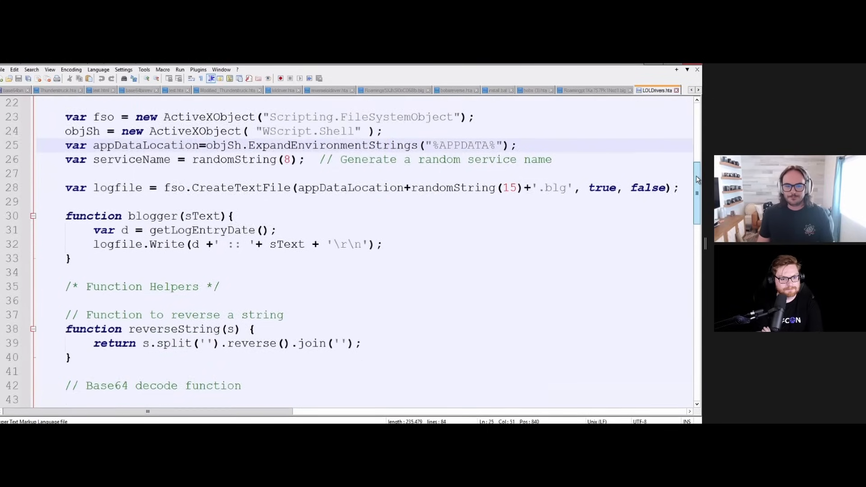
pyautogui.scroll(-3)
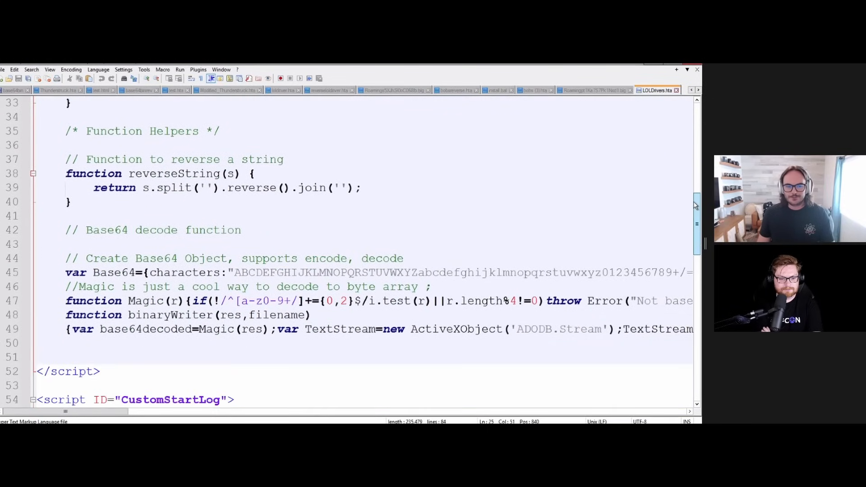
pyautogui.scroll(-3)
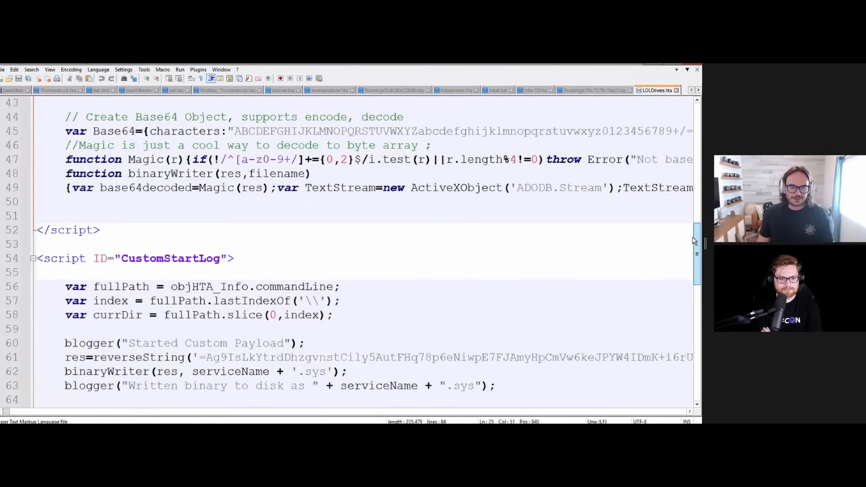
pyautogui.scroll(-3)
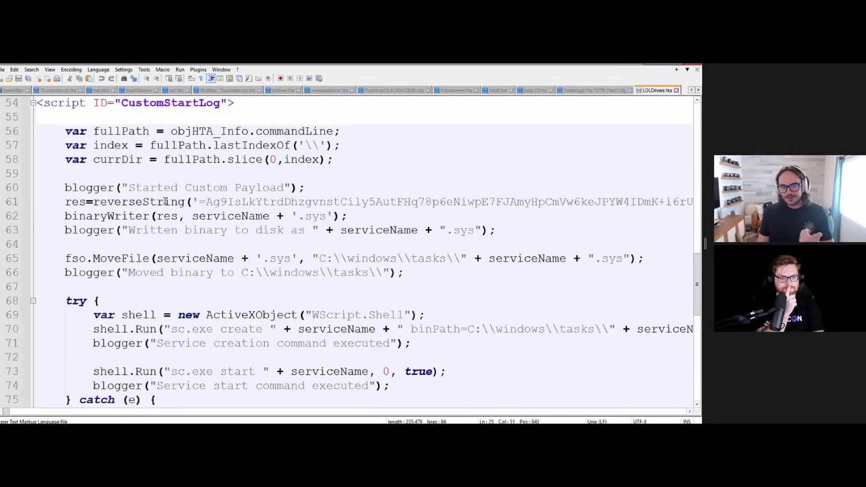
pyautogui.doubleClick(139, 201)
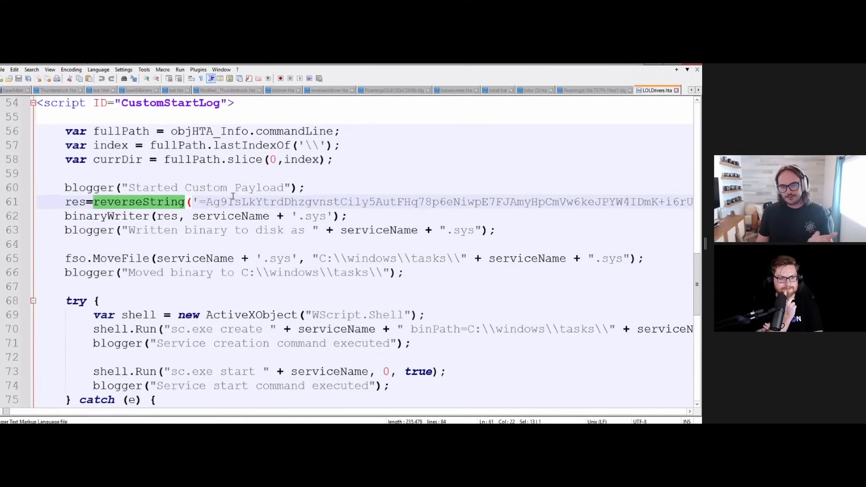
pyautogui.moveTo(208, 201); pyautogui.dragTo(658, 201)
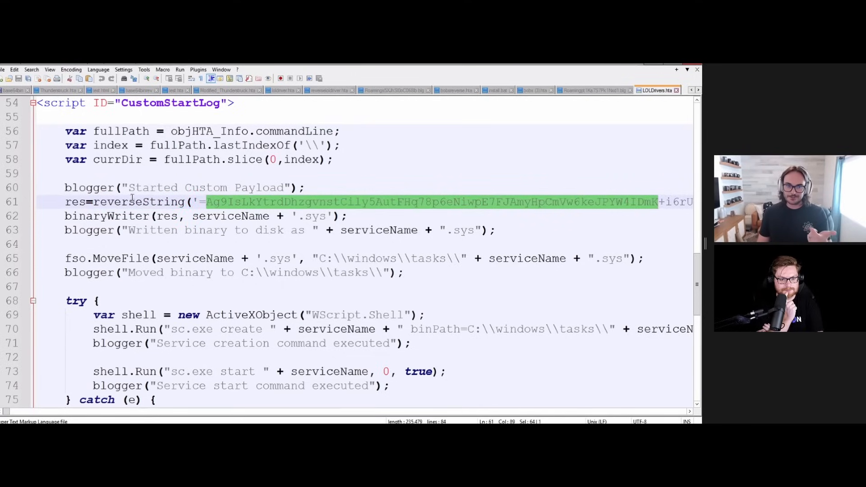
pyautogui.doubleClick(139, 201)
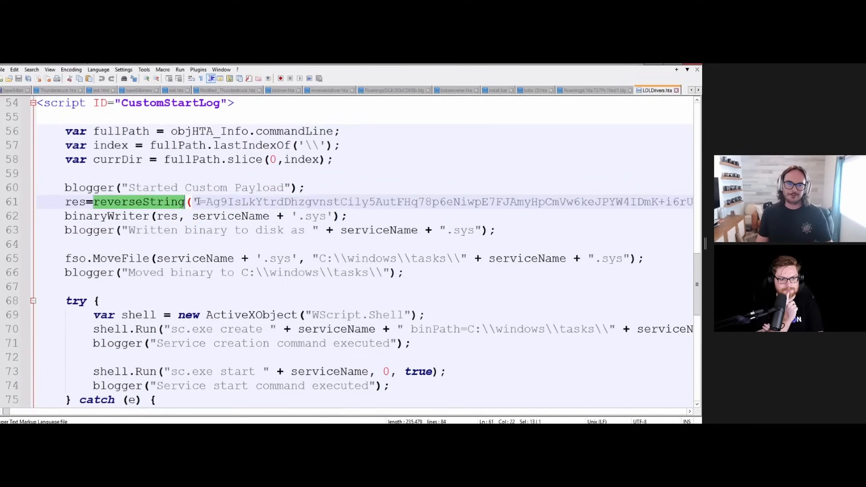
pyautogui.moveTo(193, 201); pyautogui.dragTo(390, 201)
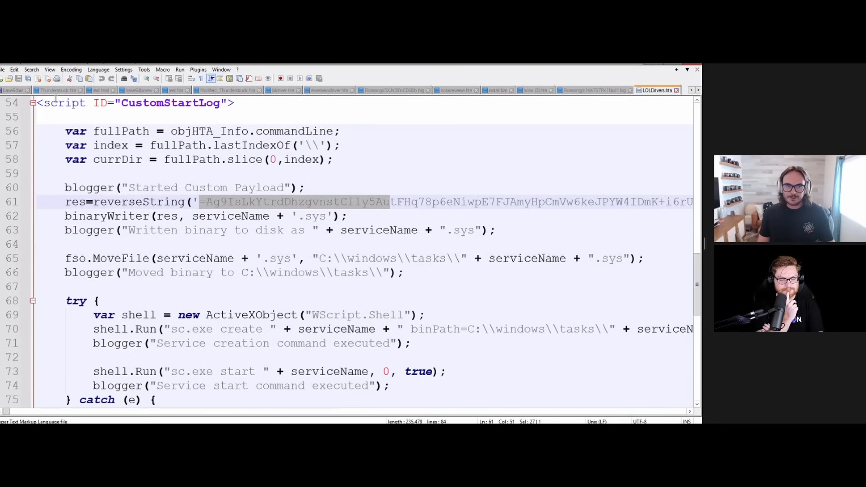
pyautogui.click(49, 69)
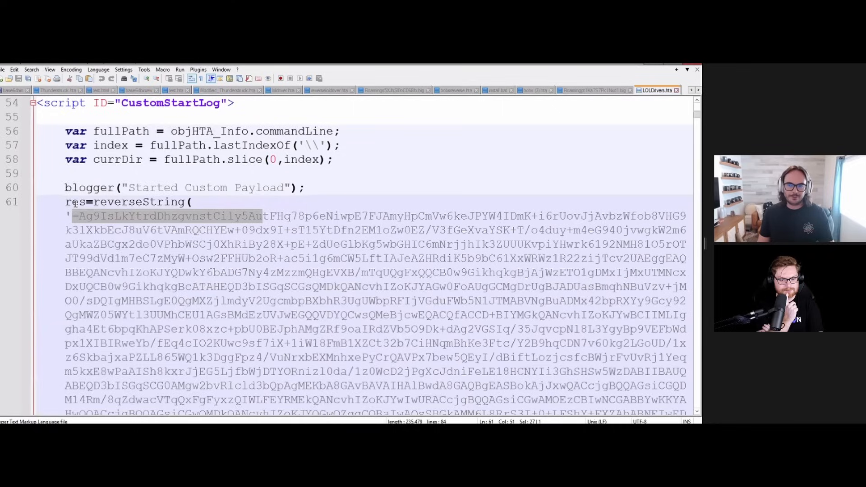
pyautogui.click(48, 70)
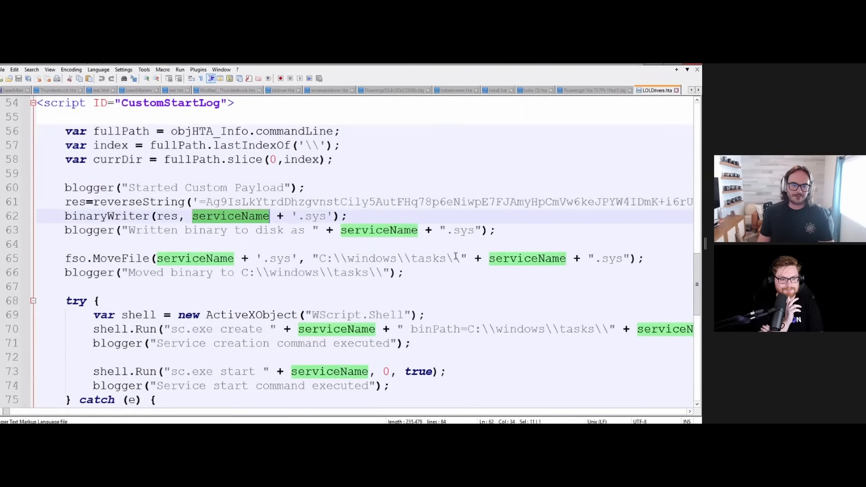
pyautogui.scroll(-3)
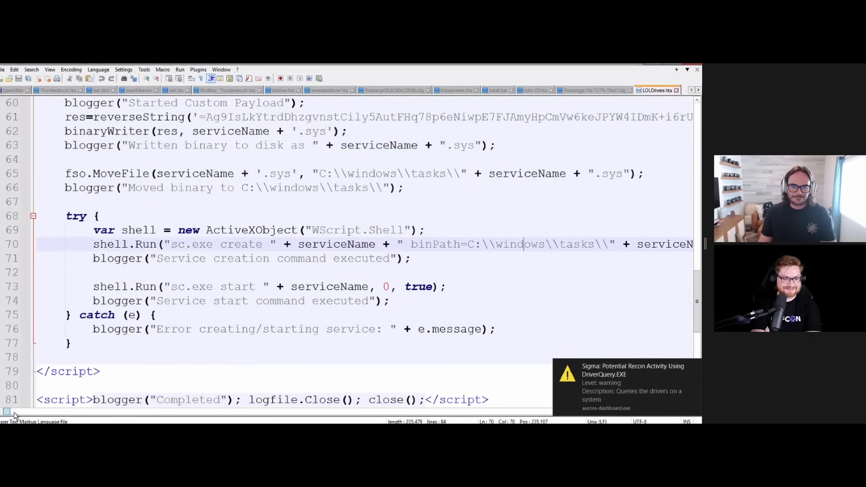
pyautogui.scroll(-3)
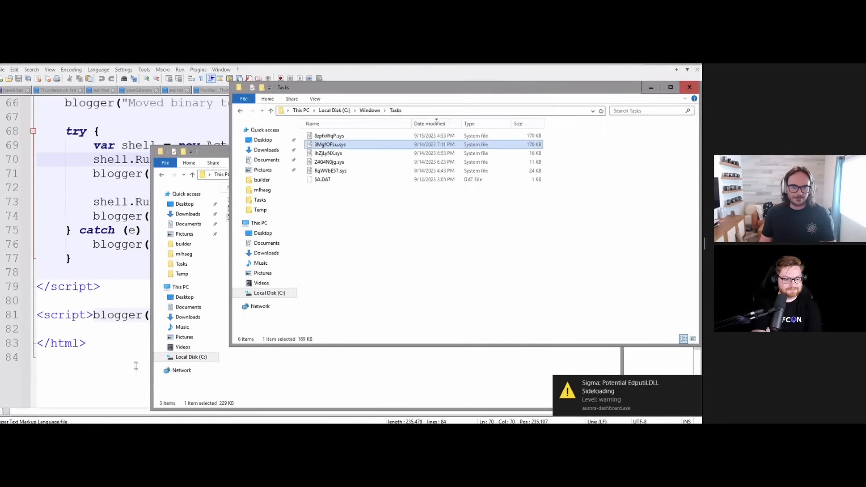
pyautogui.click(329, 135)
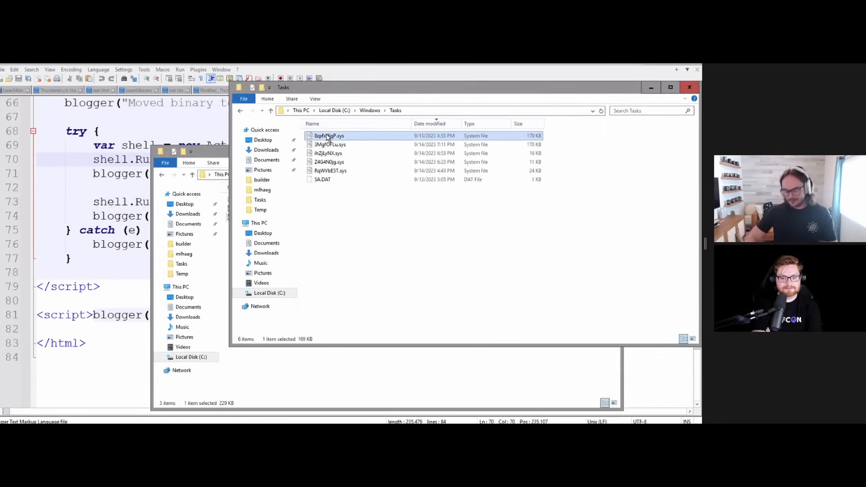
pyautogui.rightClick(330, 137)
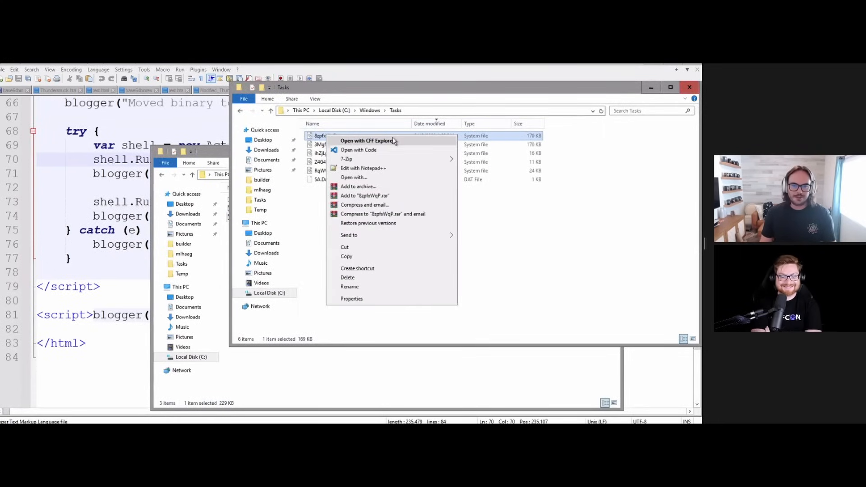
pyautogui.click(351, 299)
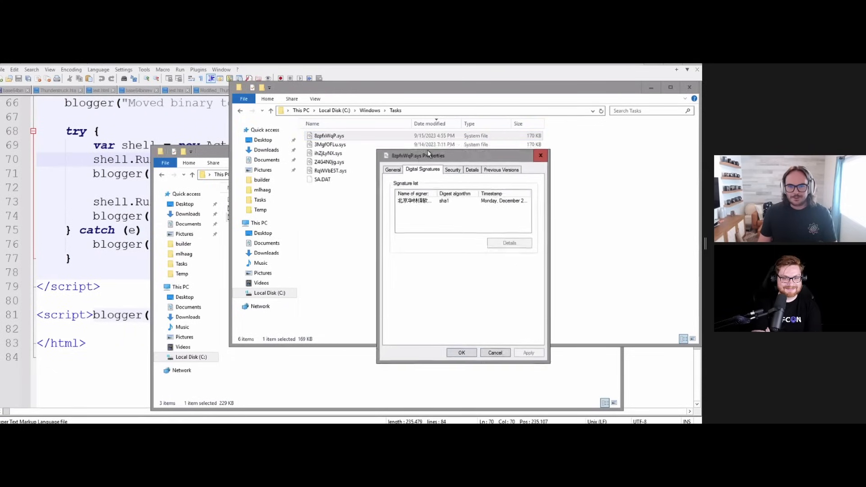
pyautogui.moveTo(428, 155); pyautogui.dragTo(425, 132)
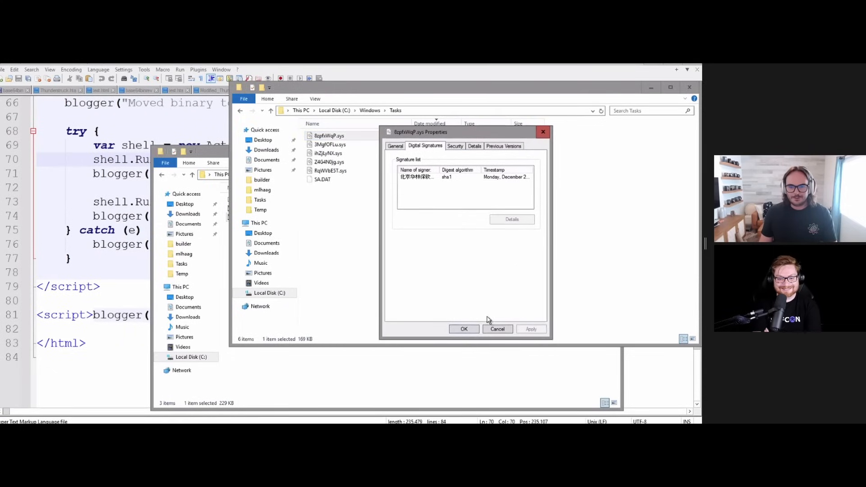
pyautogui.moveTo(496, 329)
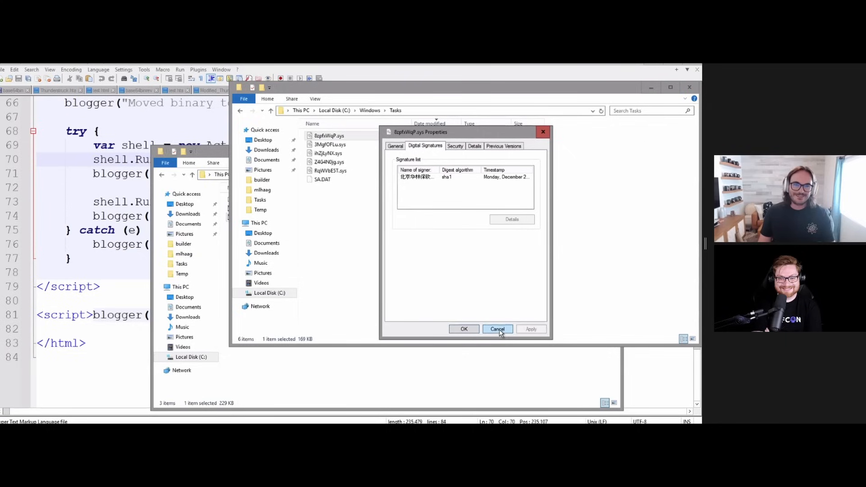
pyautogui.click(497, 328)
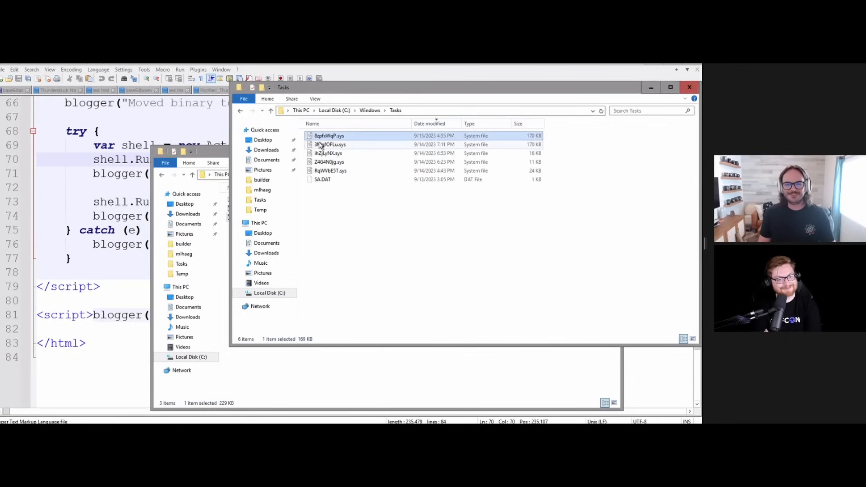
pyautogui.click(330, 145)
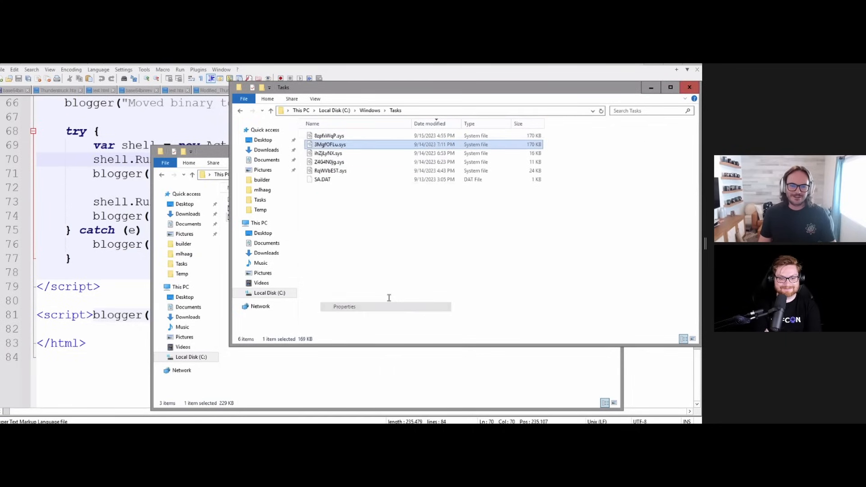
pyautogui.click(344, 307)
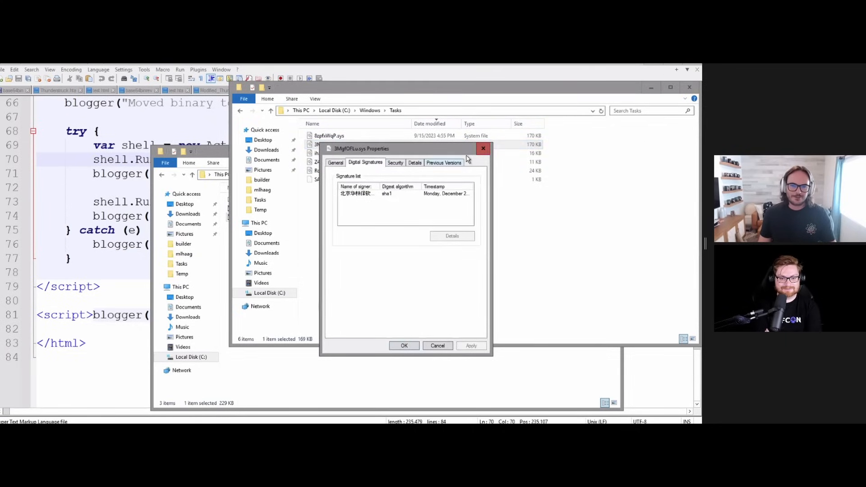
pyautogui.rightClick(323, 153)
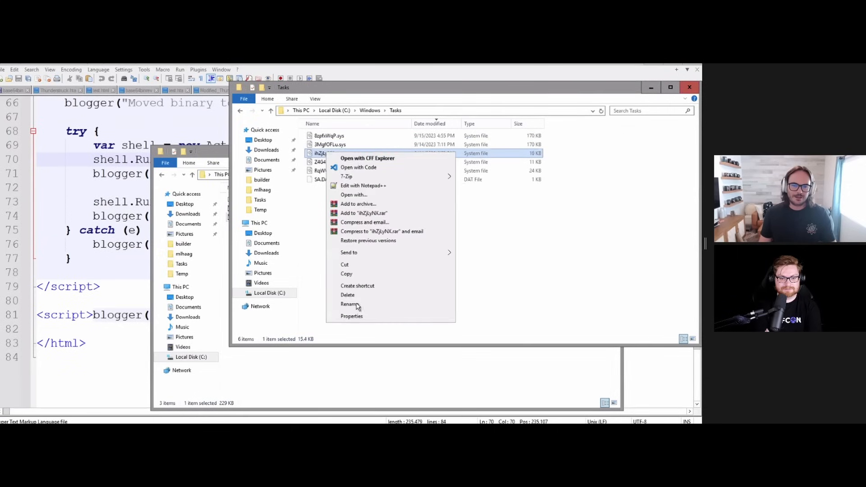
pyautogui.click(352, 316)
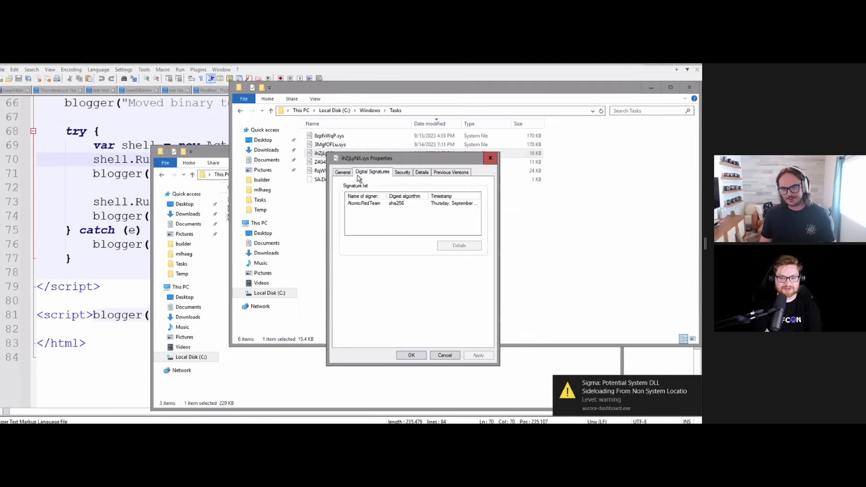
pyautogui.click(411, 203)
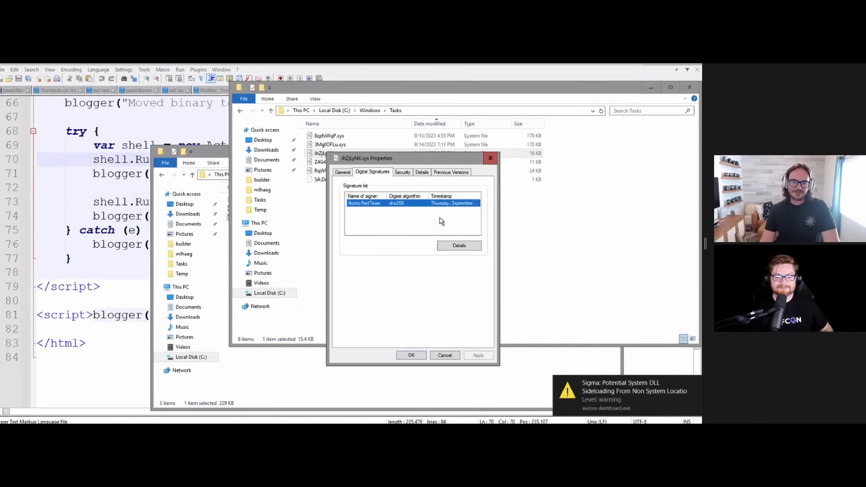
pyautogui.click(460, 245)
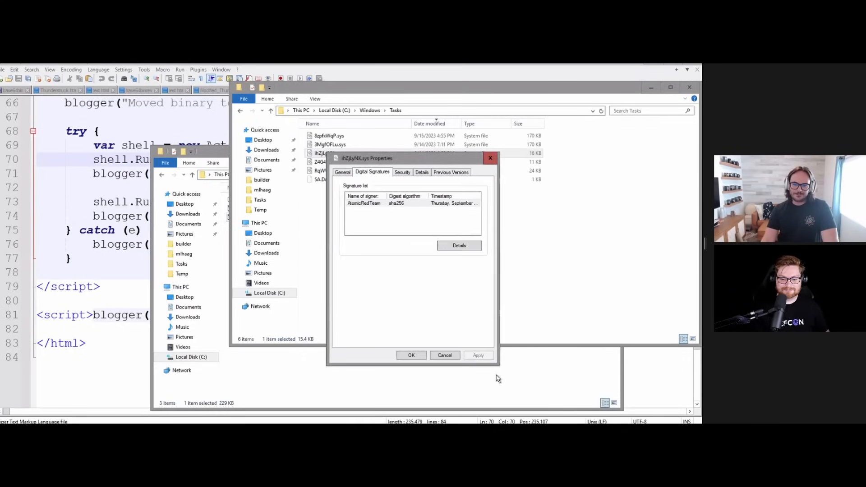
pyautogui.click(444, 356)
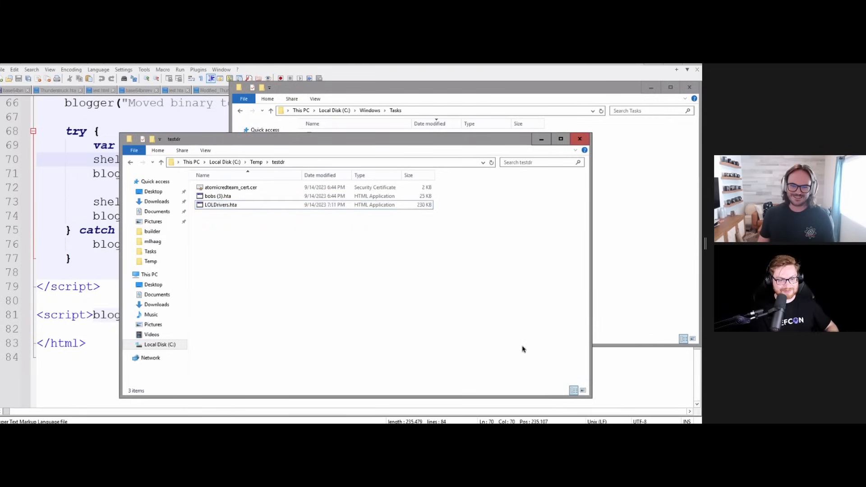
pyautogui.moveTo(527, 393)
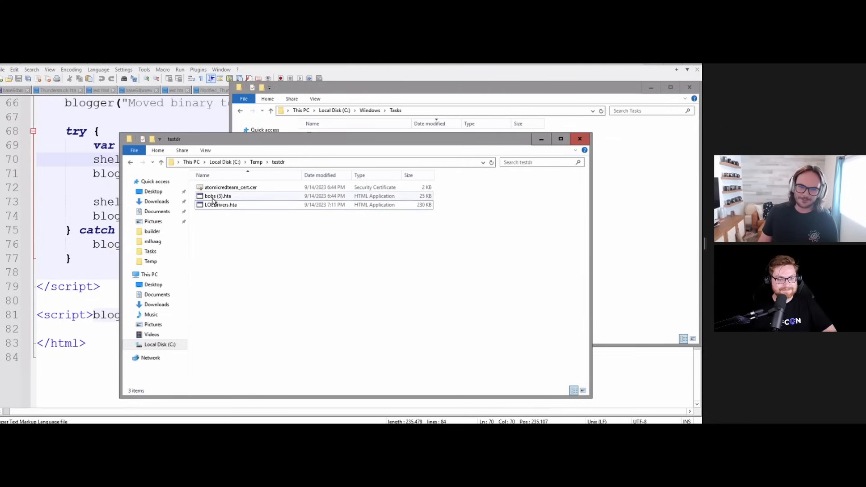
# Launch bobs (3).hta from C:\Temp\testdir, bringing up its blank HTA window.
pyautogui.doubleClick(217, 195)
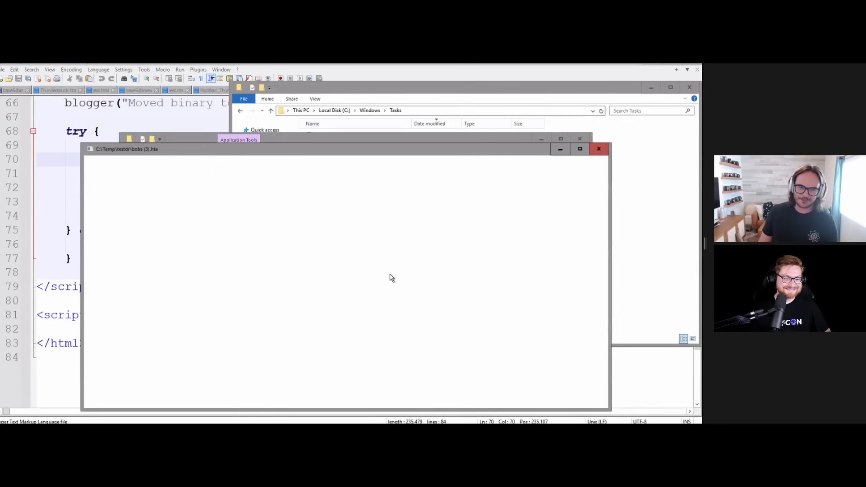